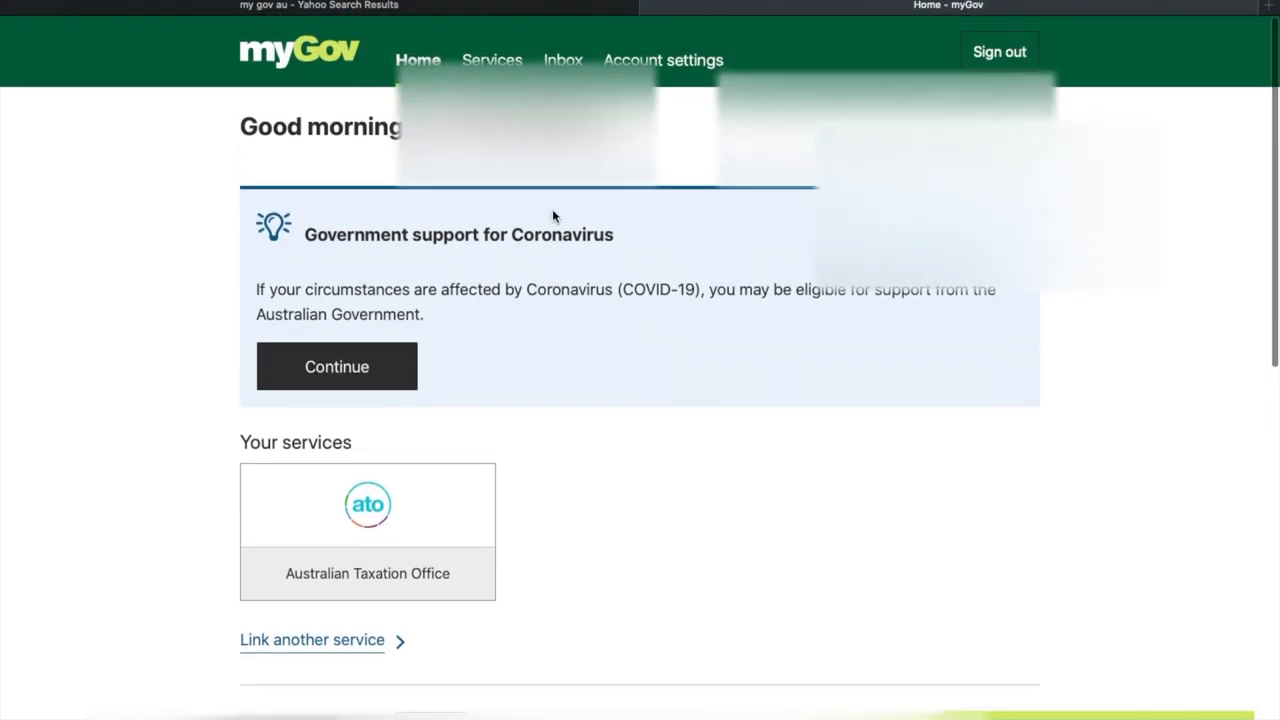
pyautogui.moveTo(532, 456)
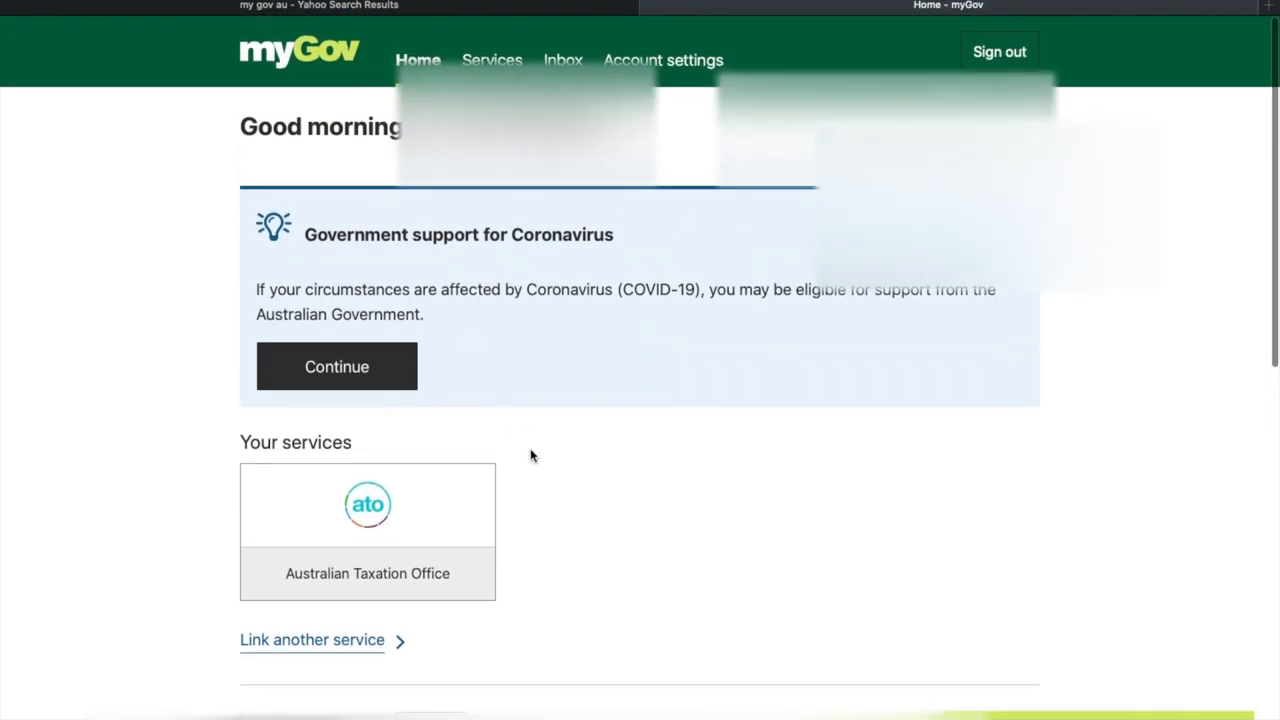
# Step: Open ATO Online Services and start the 'Do I need to lodge?' check for 2019-20 from the Tax menu
pyautogui.scroll(-3)
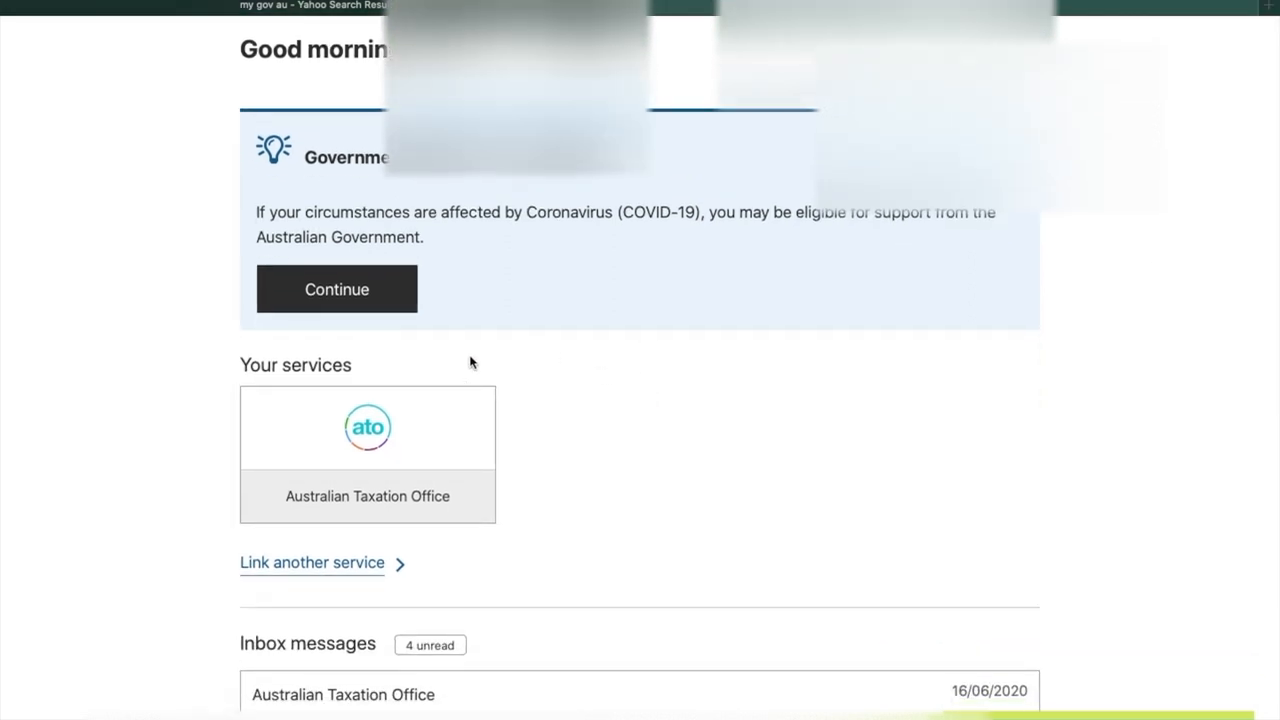
pyautogui.moveTo(232, 380)
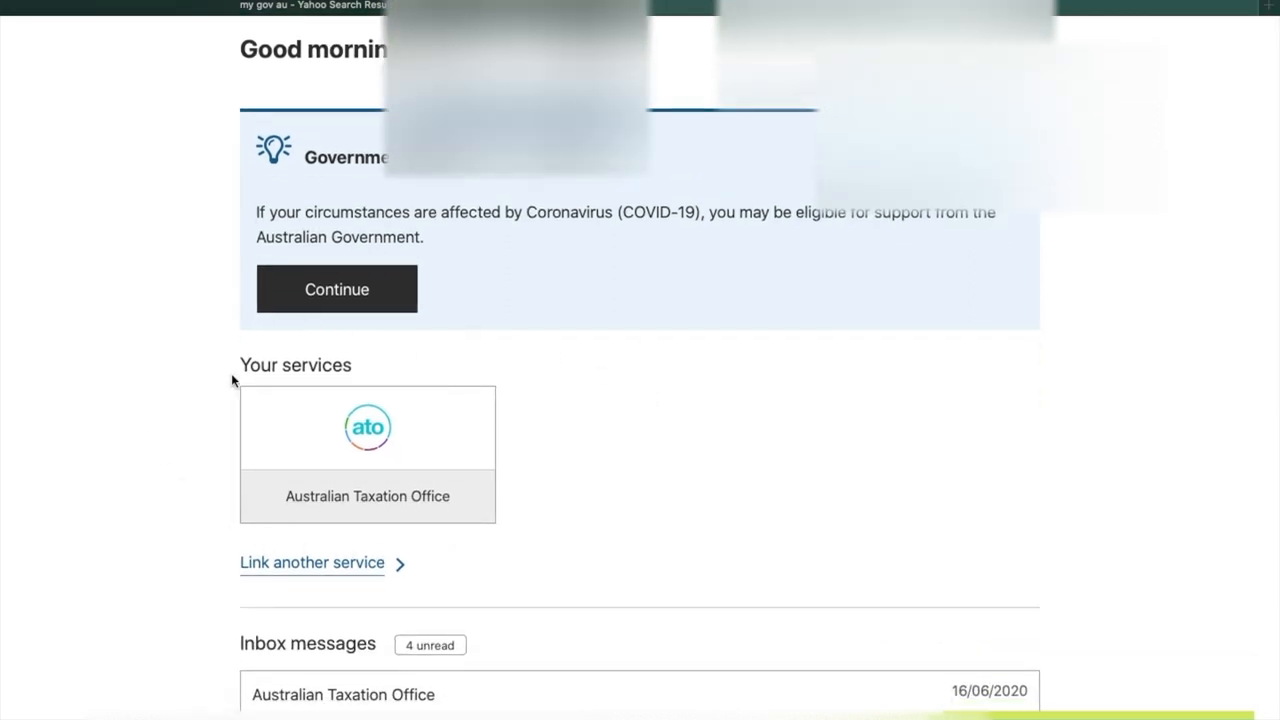
pyautogui.moveTo(368, 496)
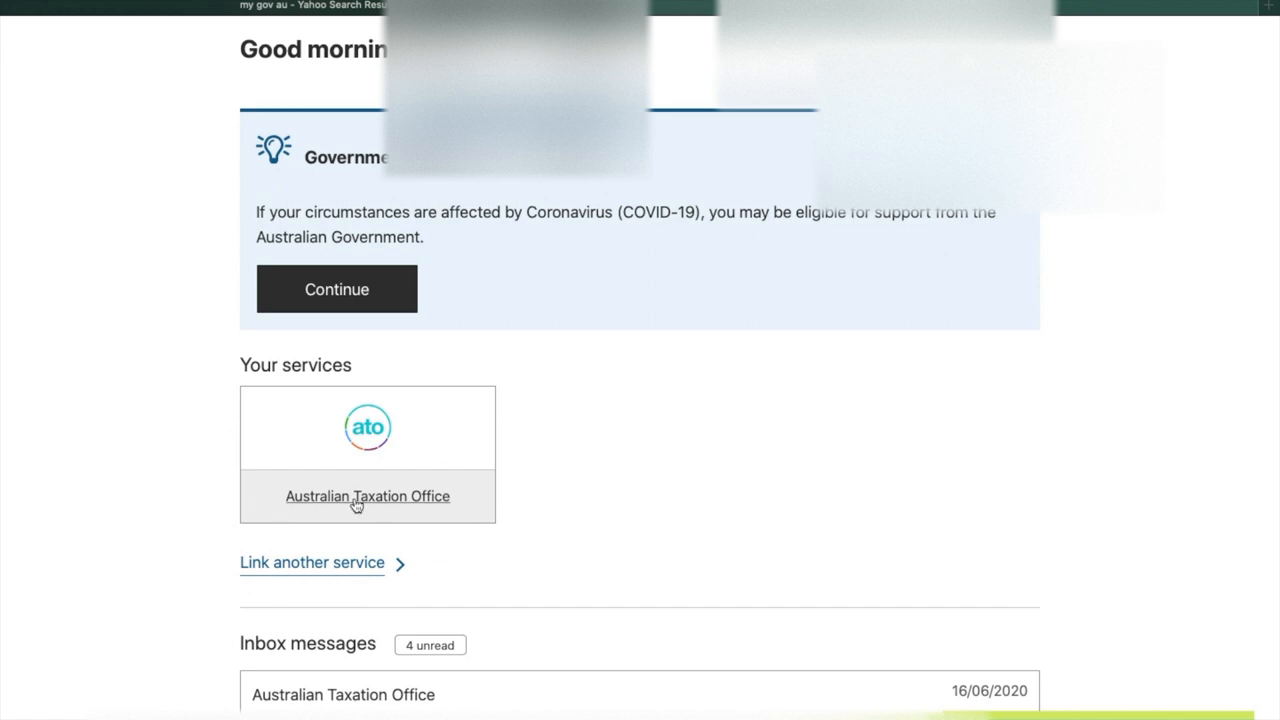
pyautogui.click(368, 496)
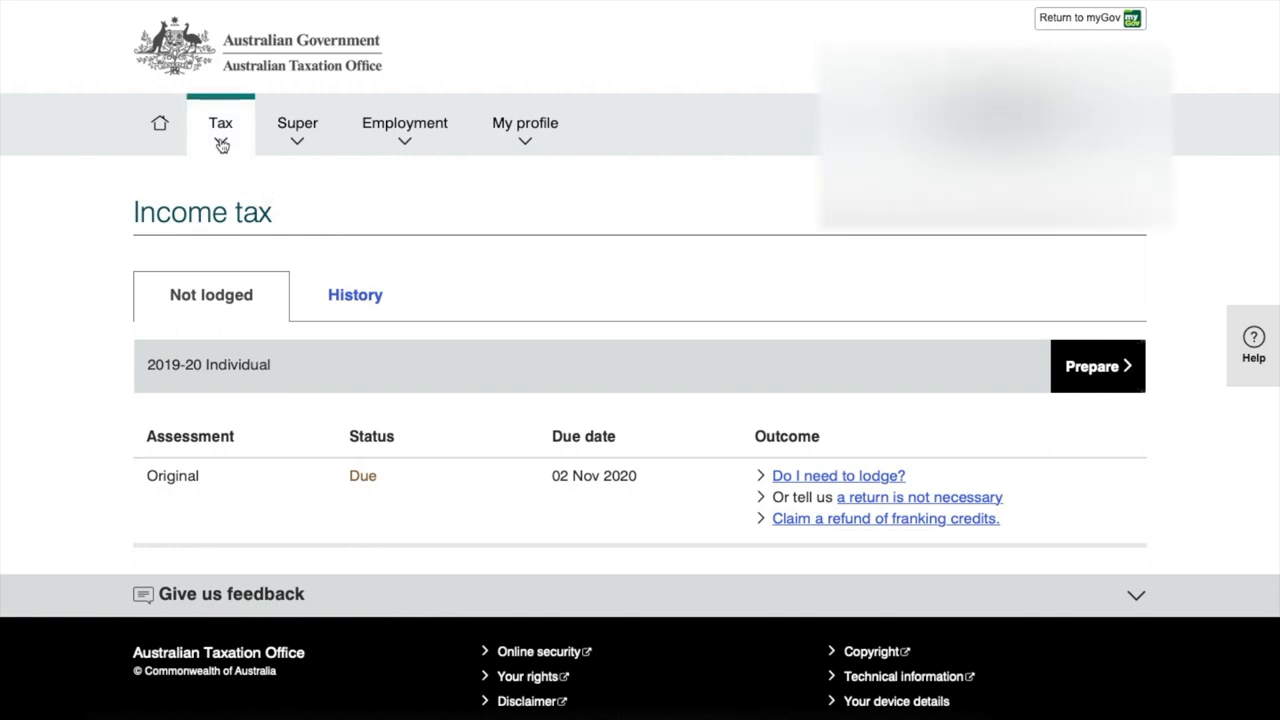
pyautogui.click(220, 124)
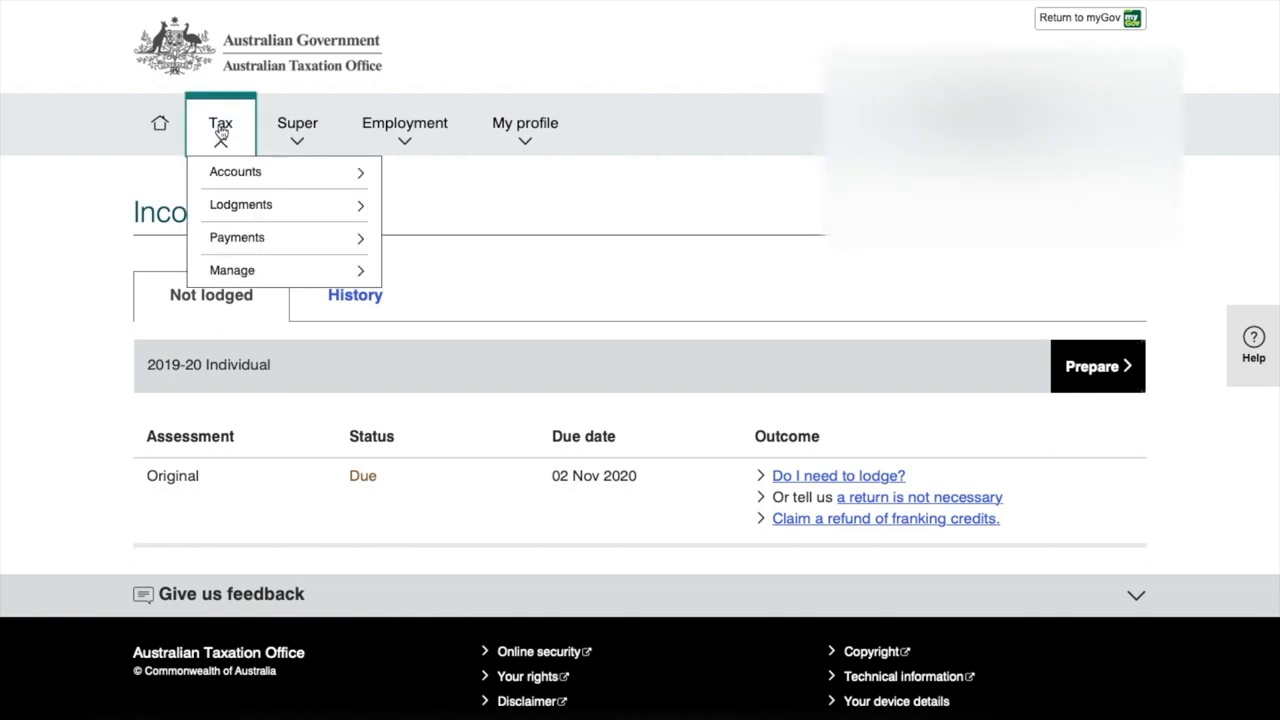
pyautogui.moveTo(252, 204)
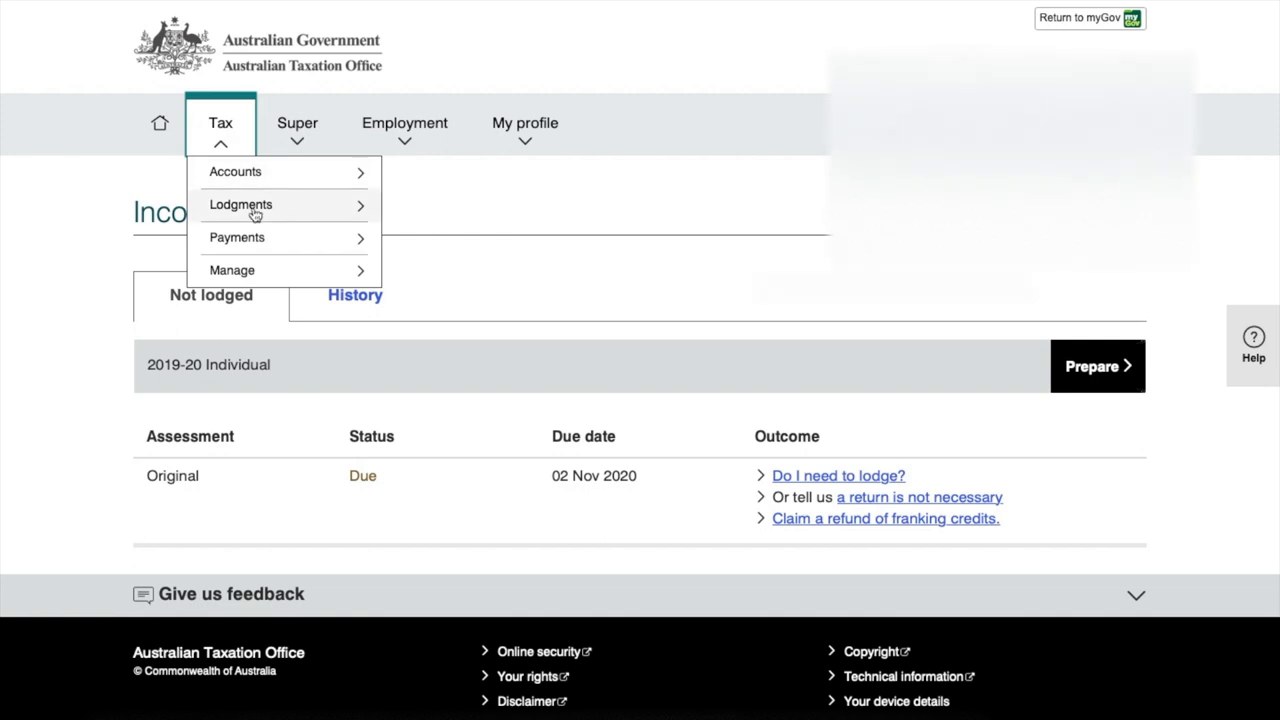
pyautogui.click(240, 204)
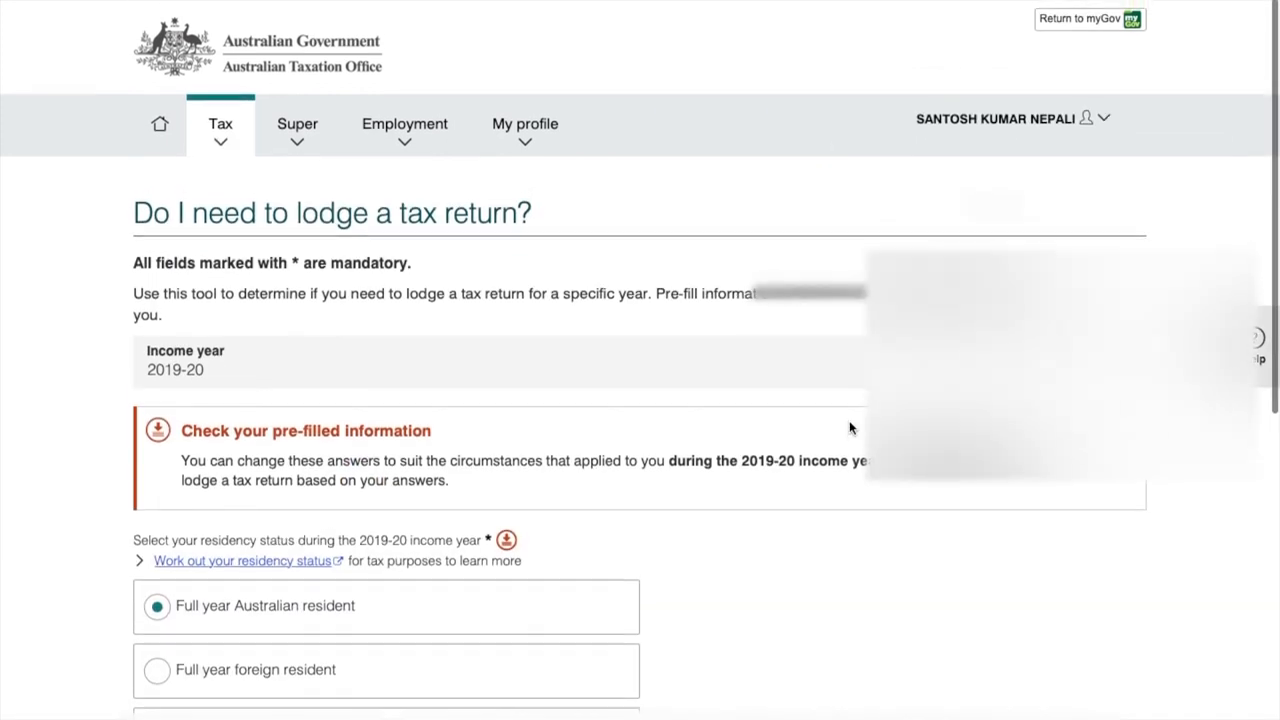
# Step: Review the lodgment check answers (full-year resident, tax withheld) and choose Lodge for 2019-20
pyautogui.scroll(-3)
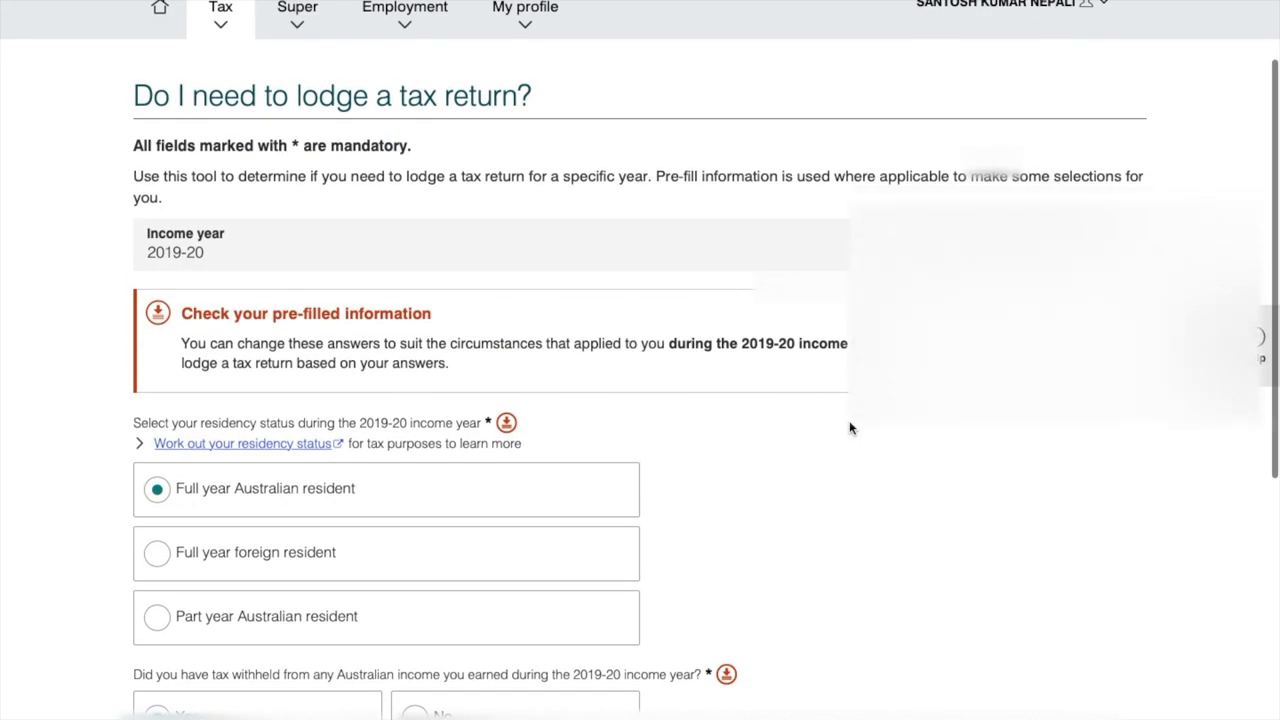
pyautogui.scroll(-3)
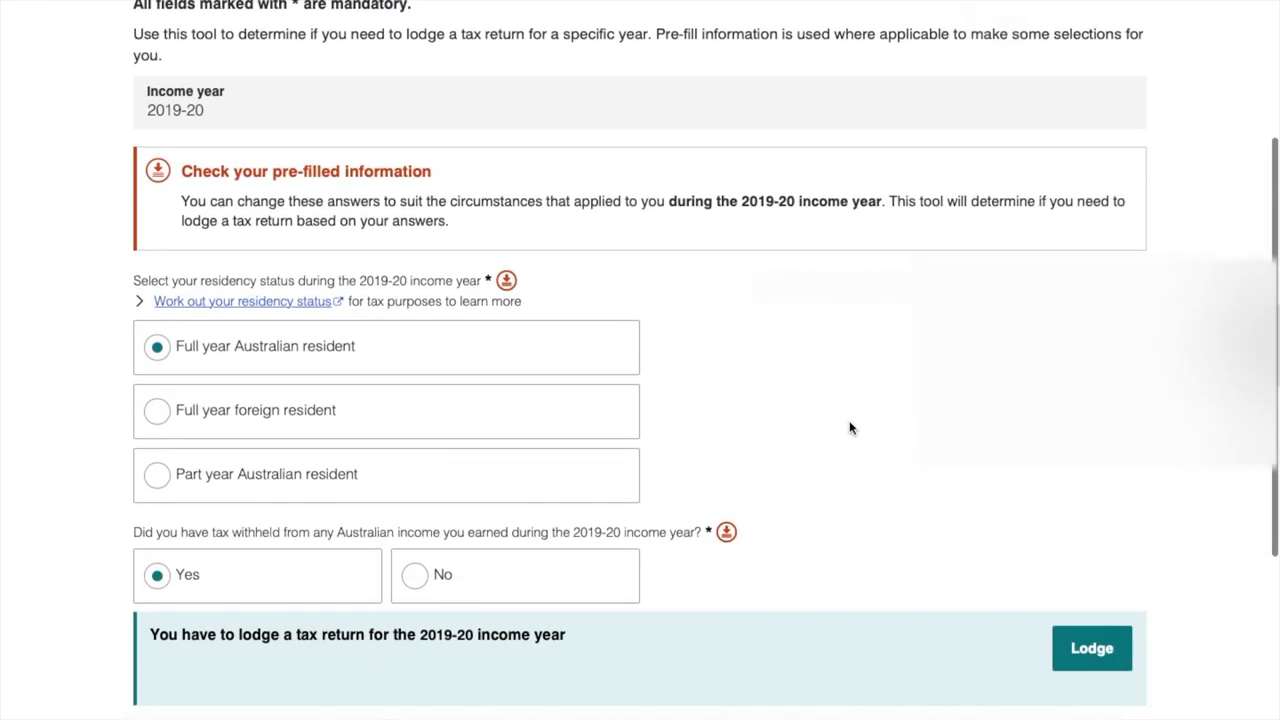
pyautogui.scroll(-3)
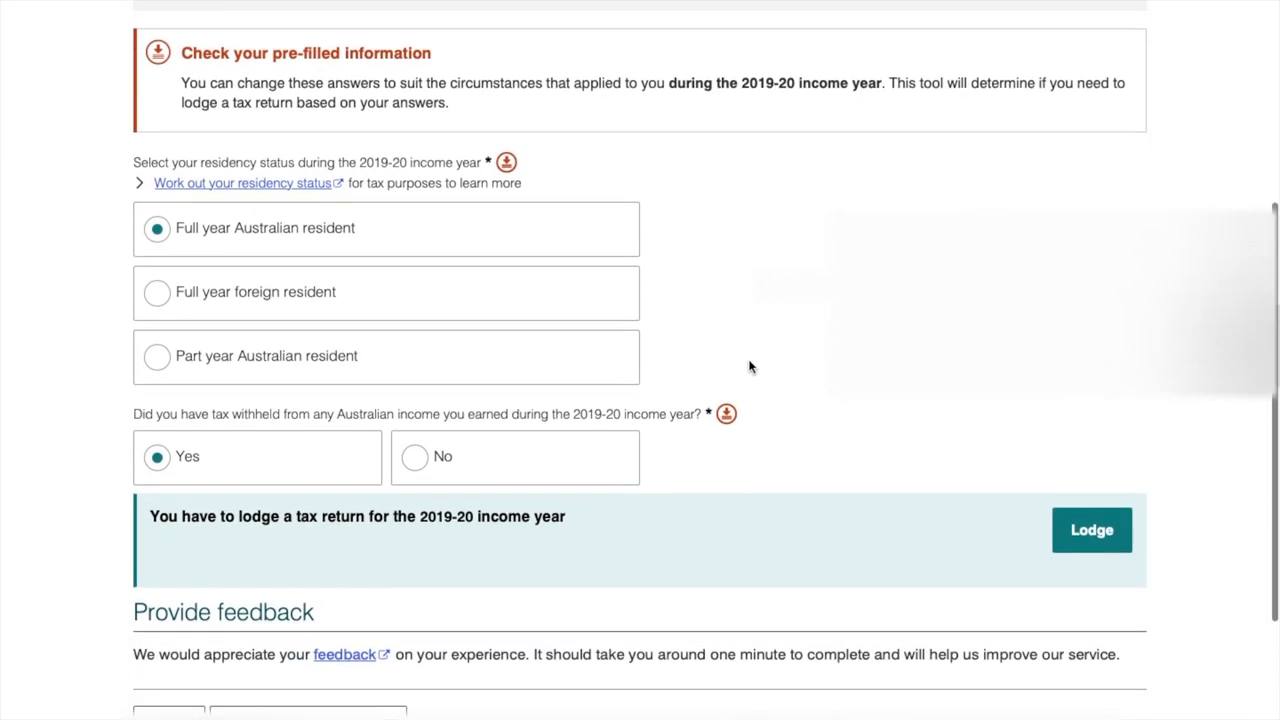
pyautogui.scroll(-3)
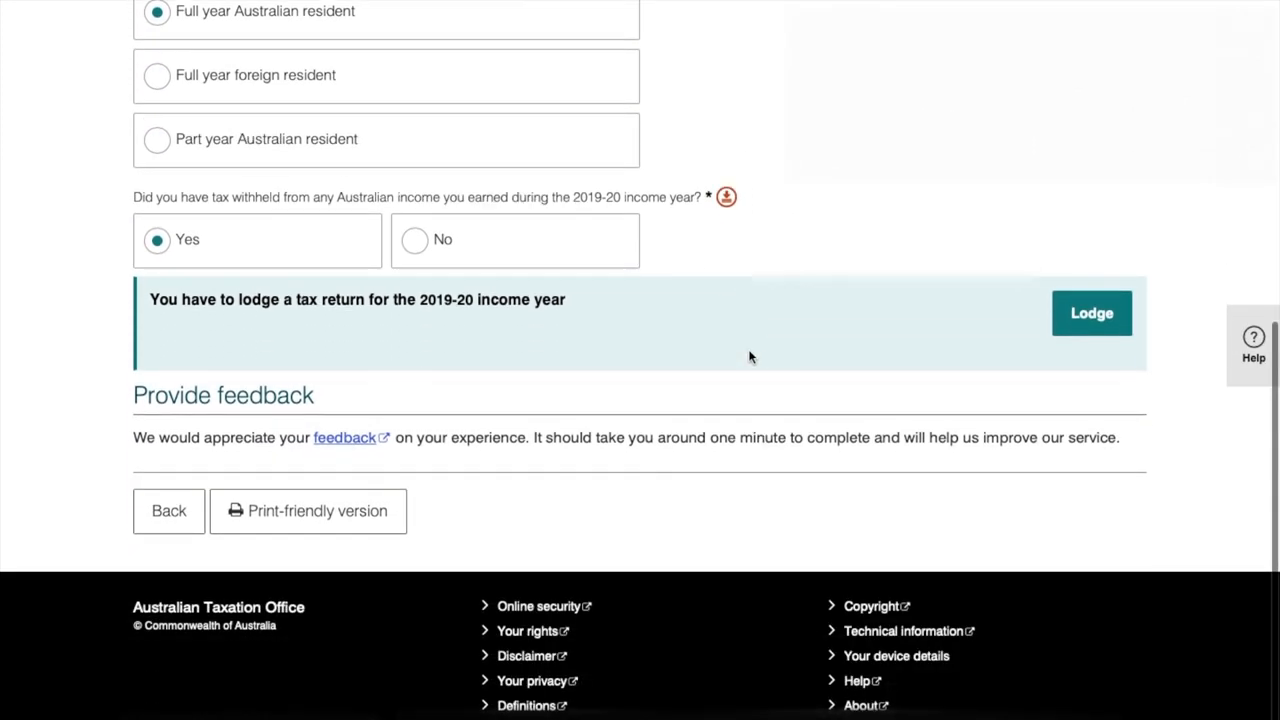
pyautogui.click(1092, 312)
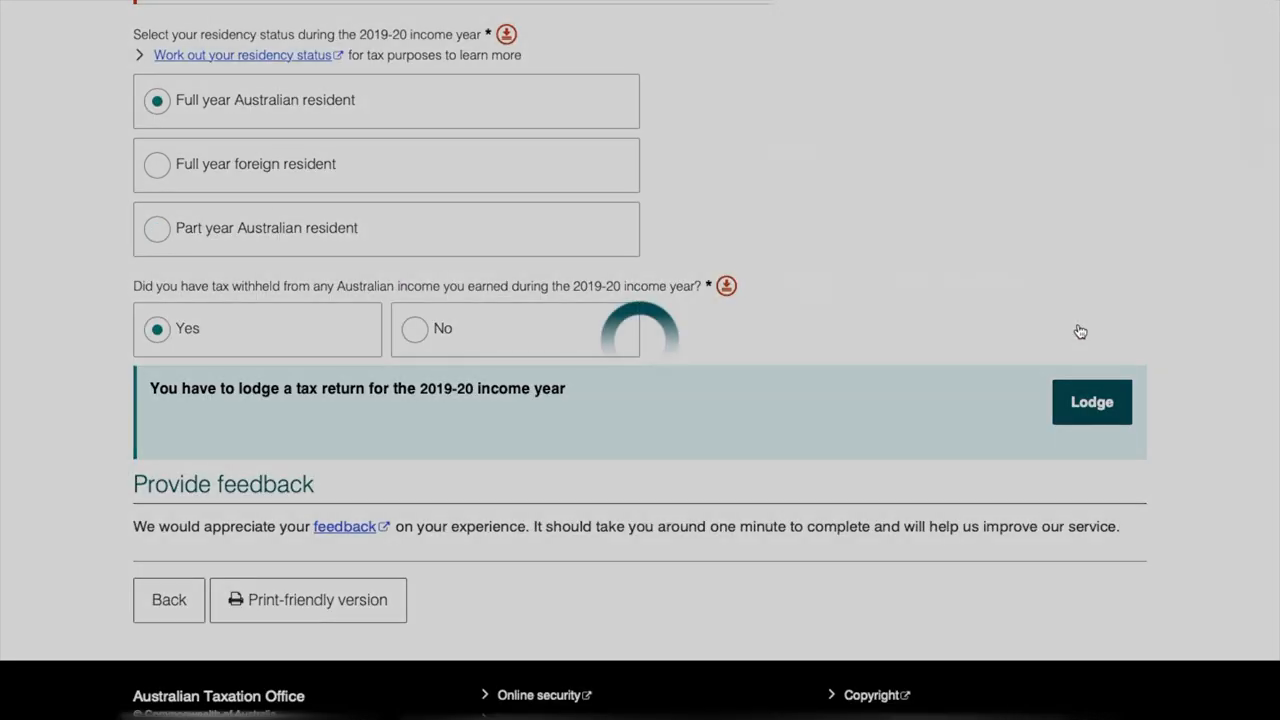
# Step: Review the Contact details step: phone, email, residential and postal addresses
pyautogui.click(1092, 400)
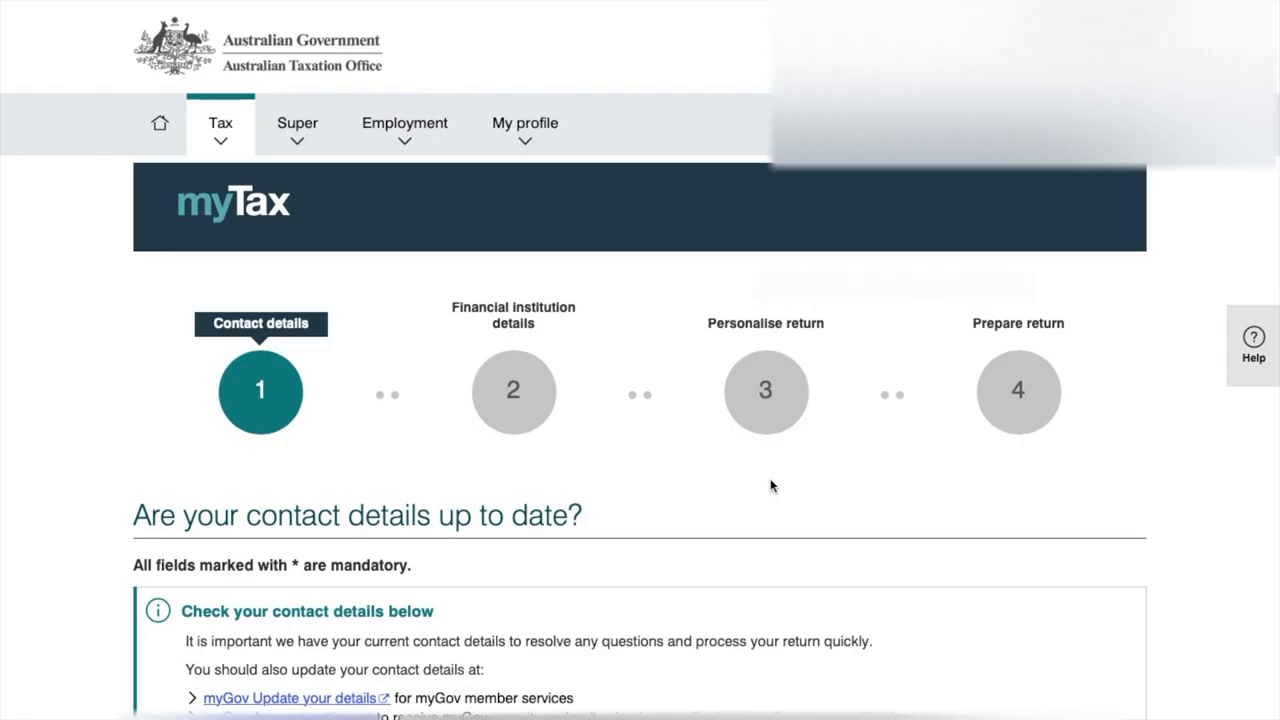
pyautogui.scroll(-3)
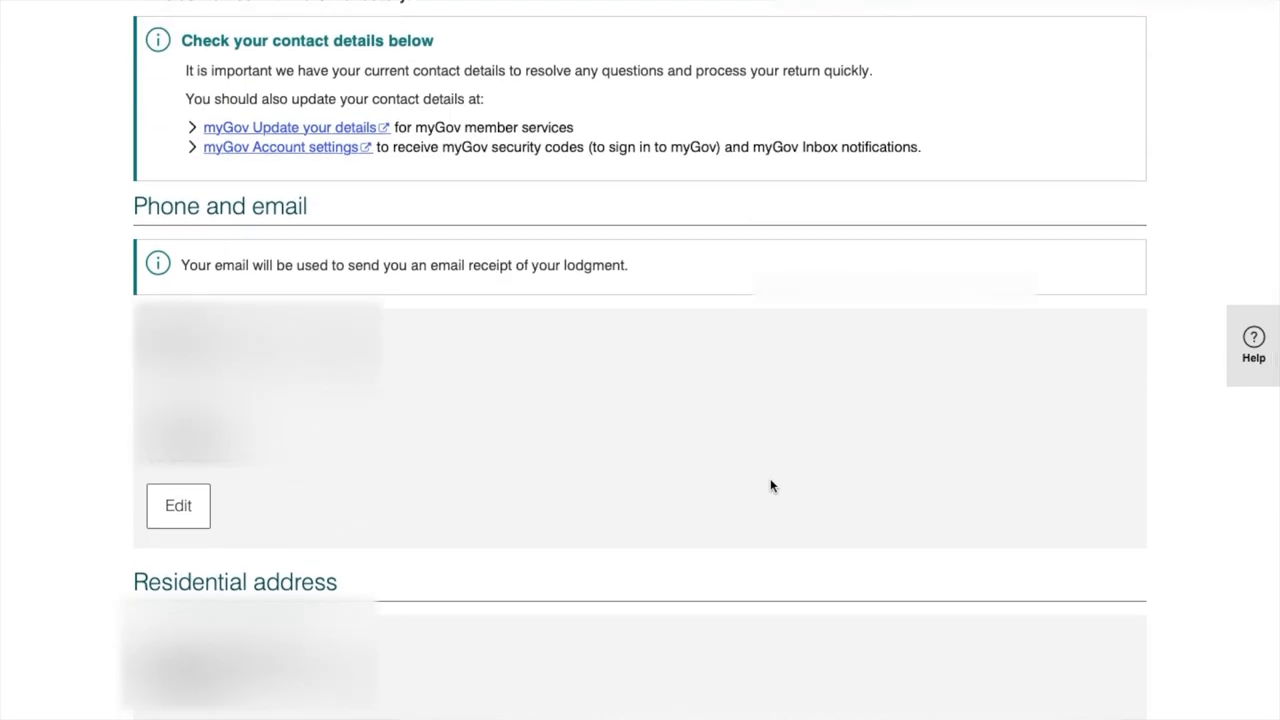
pyautogui.scroll(-3)
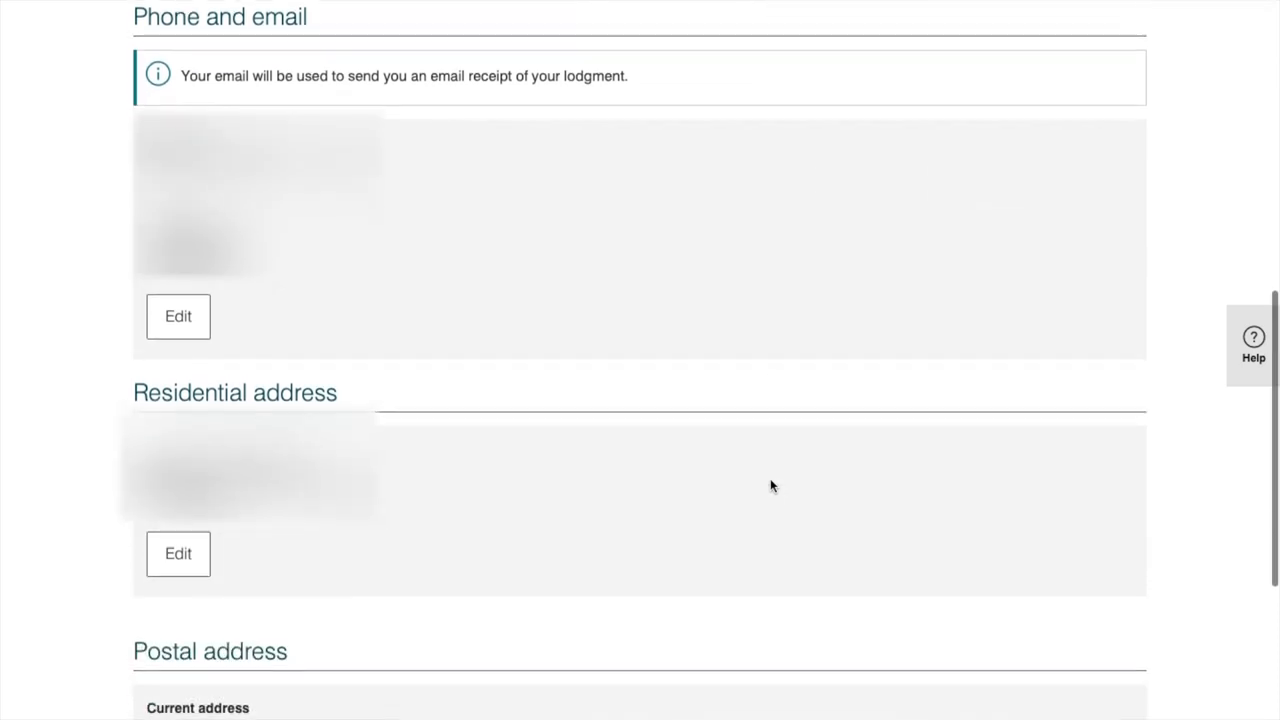
pyautogui.scroll(-3)
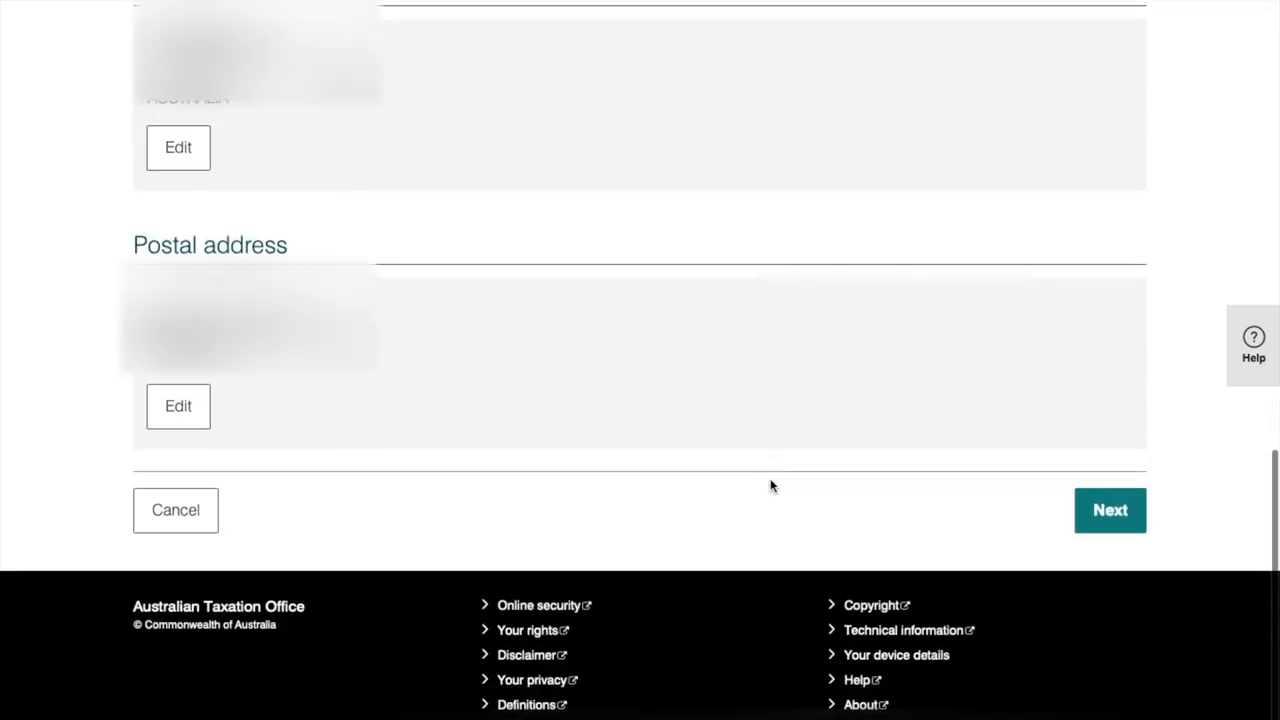
# Step: Accept the contact details and review the Personalise return checklist: salary, capital gains, work-related expenses, gifts and donations
pyautogui.click(1110, 510)
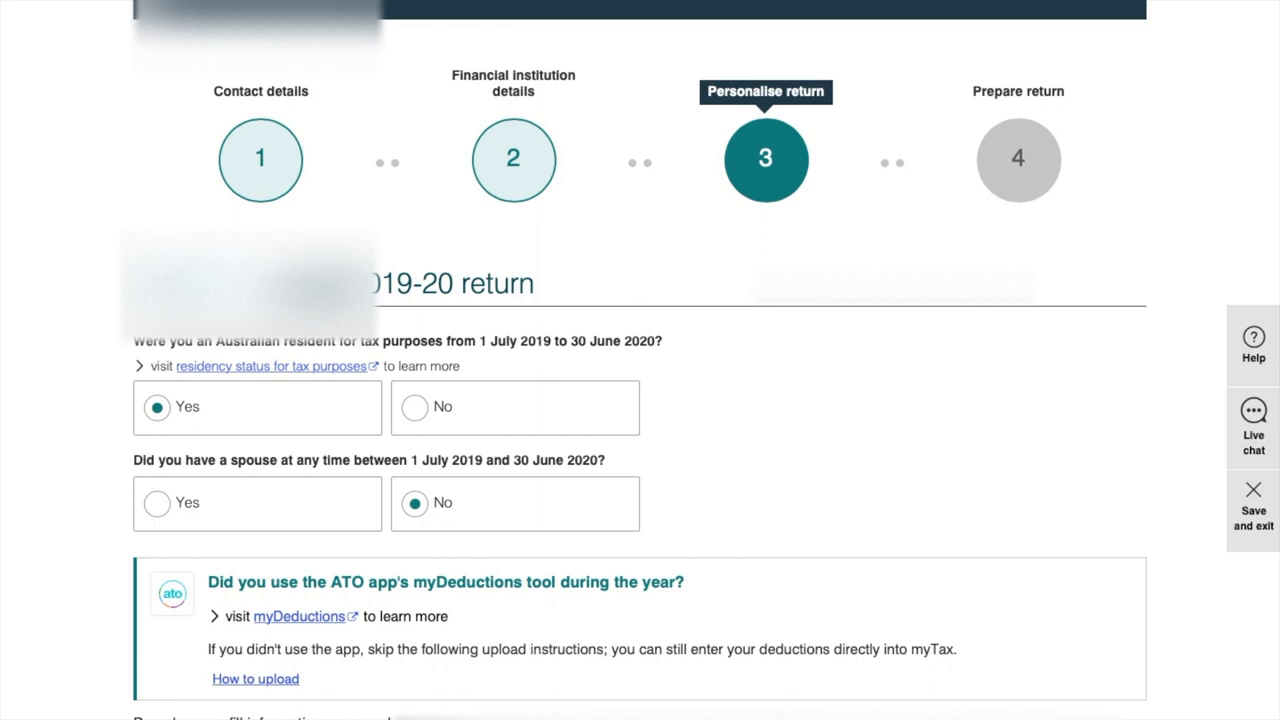
pyautogui.moveTo(156, 352)
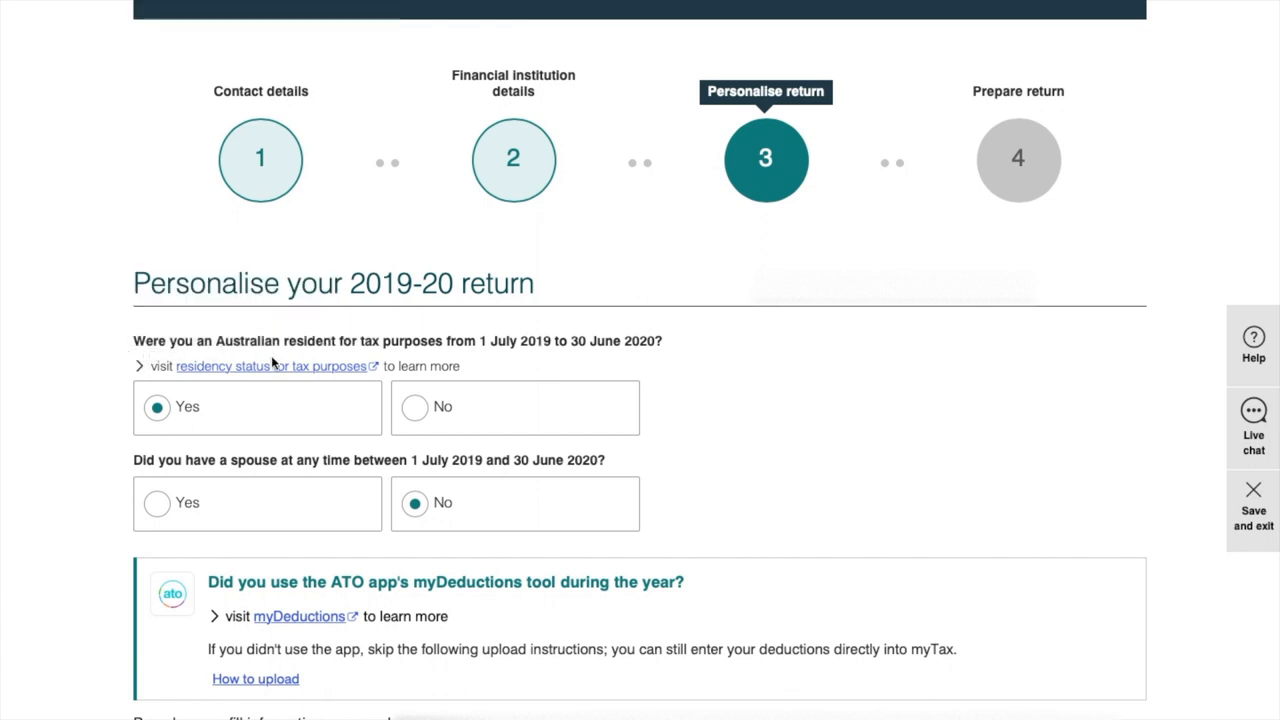
pyautogui.moveTo(448, 356)
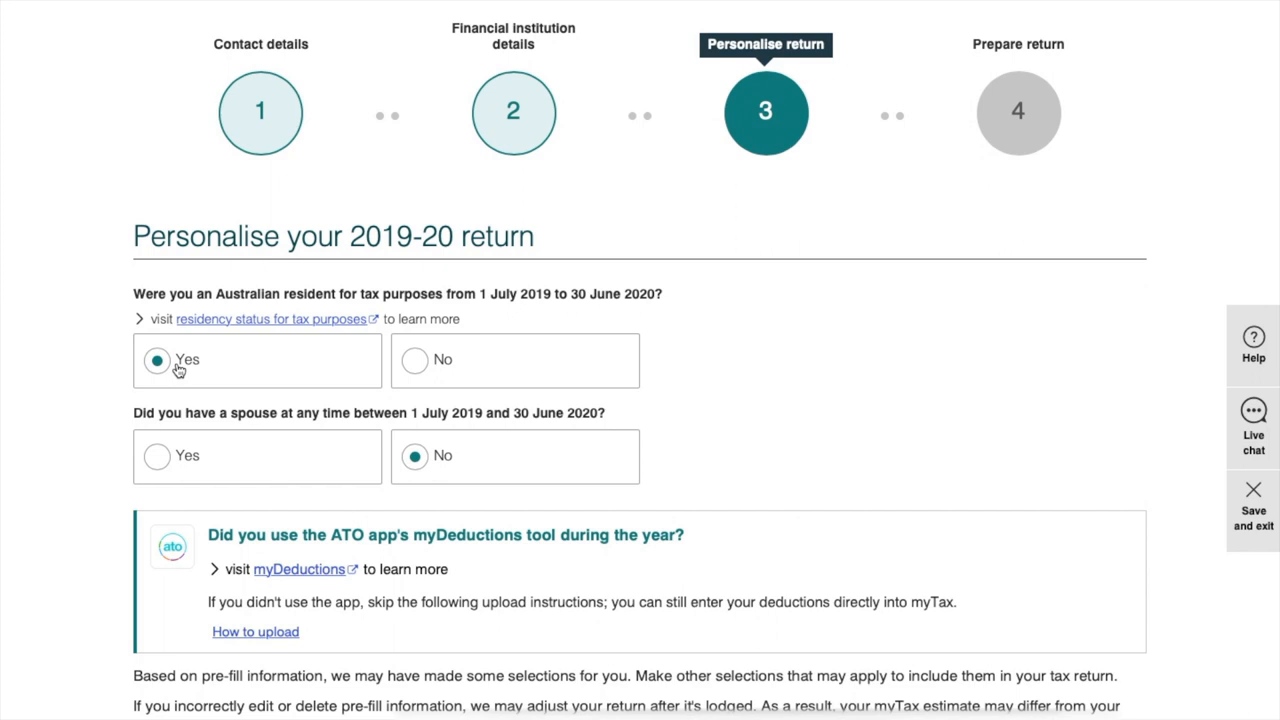
pyautogui.scroll(-3)
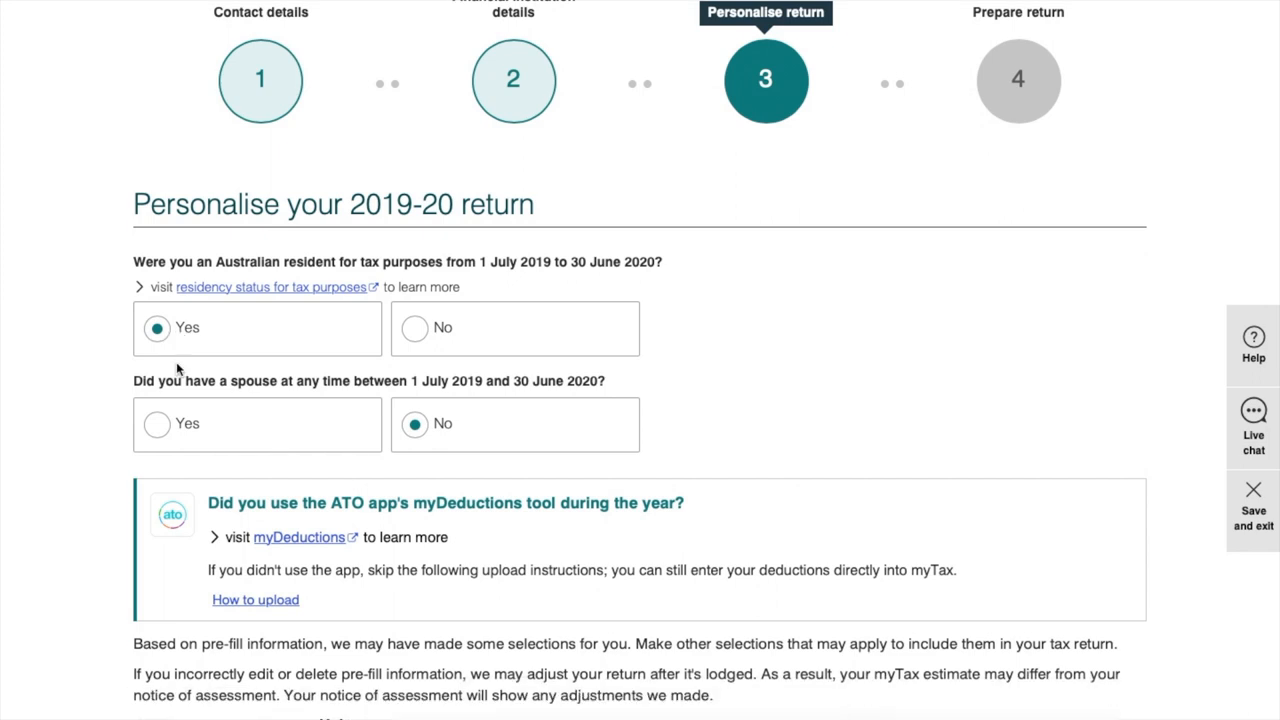
pyautogui.scroll(-3)
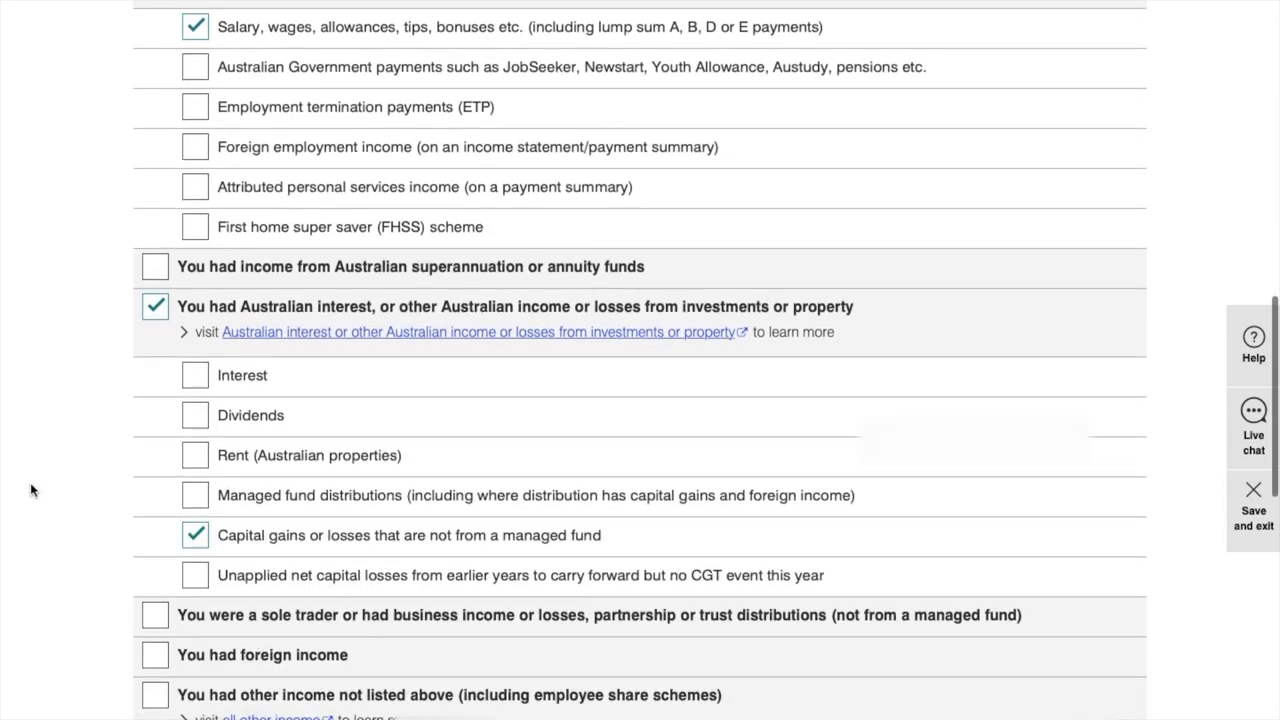
pyautogui.scroll(-3)
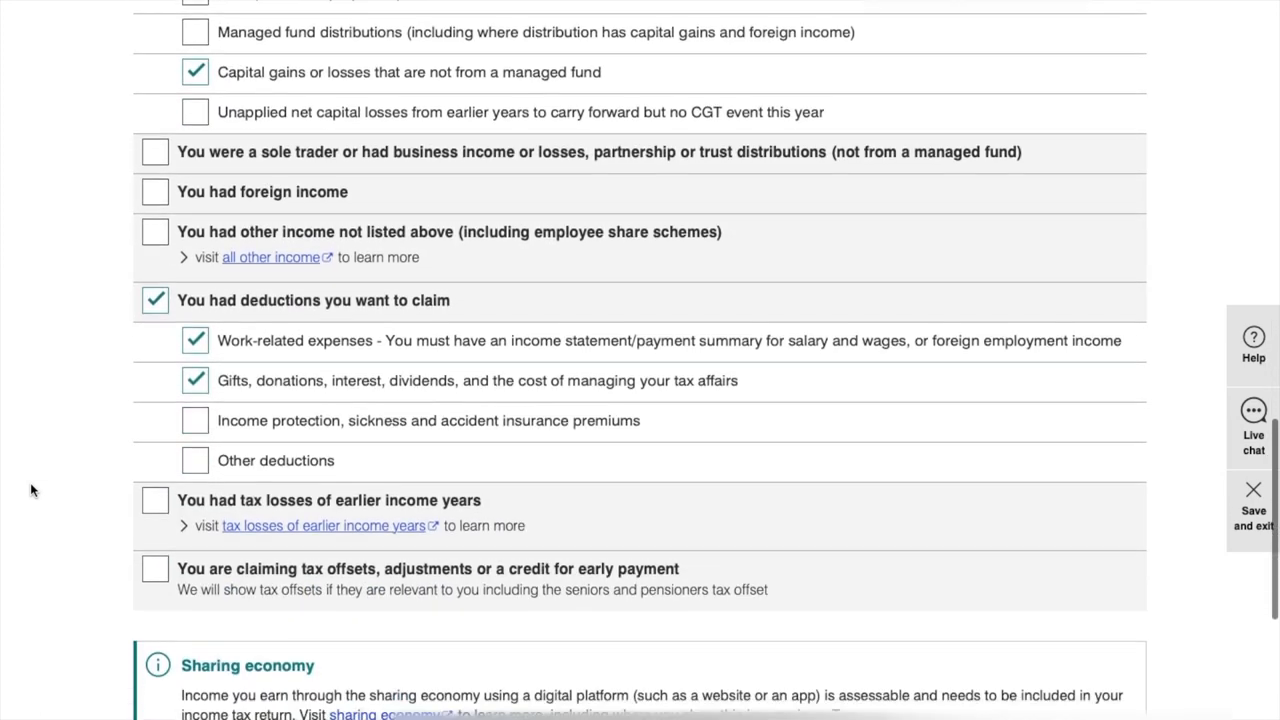
pyautogui.scroll(-3)
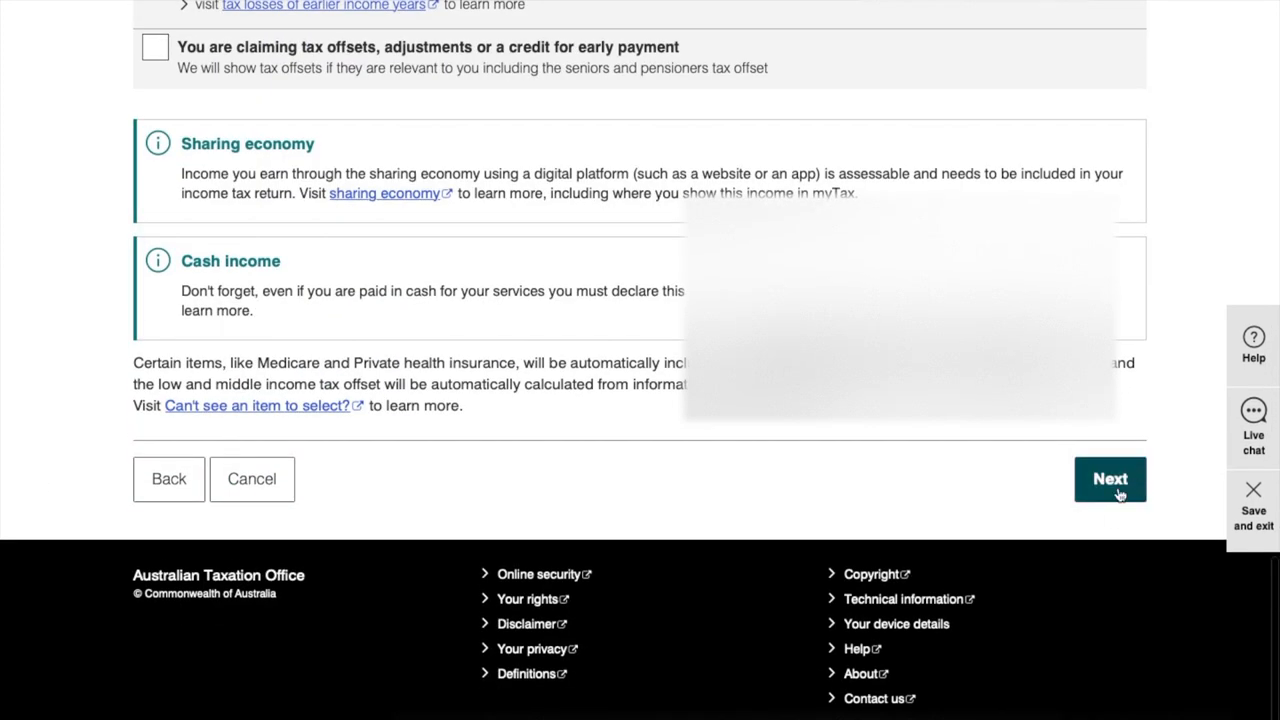
# Step: Continue to the Prepare your return page and review its sections
pyautogui.click(1110, 480)
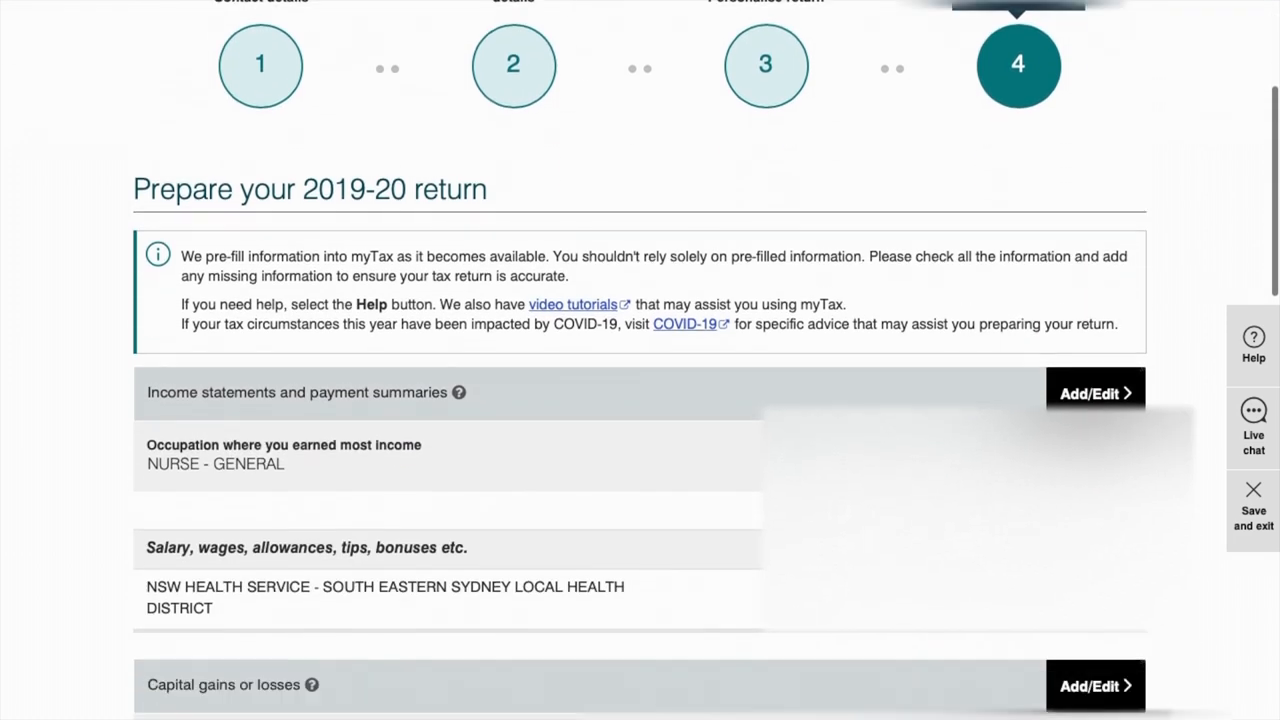
pyautogui.scroll(-3)
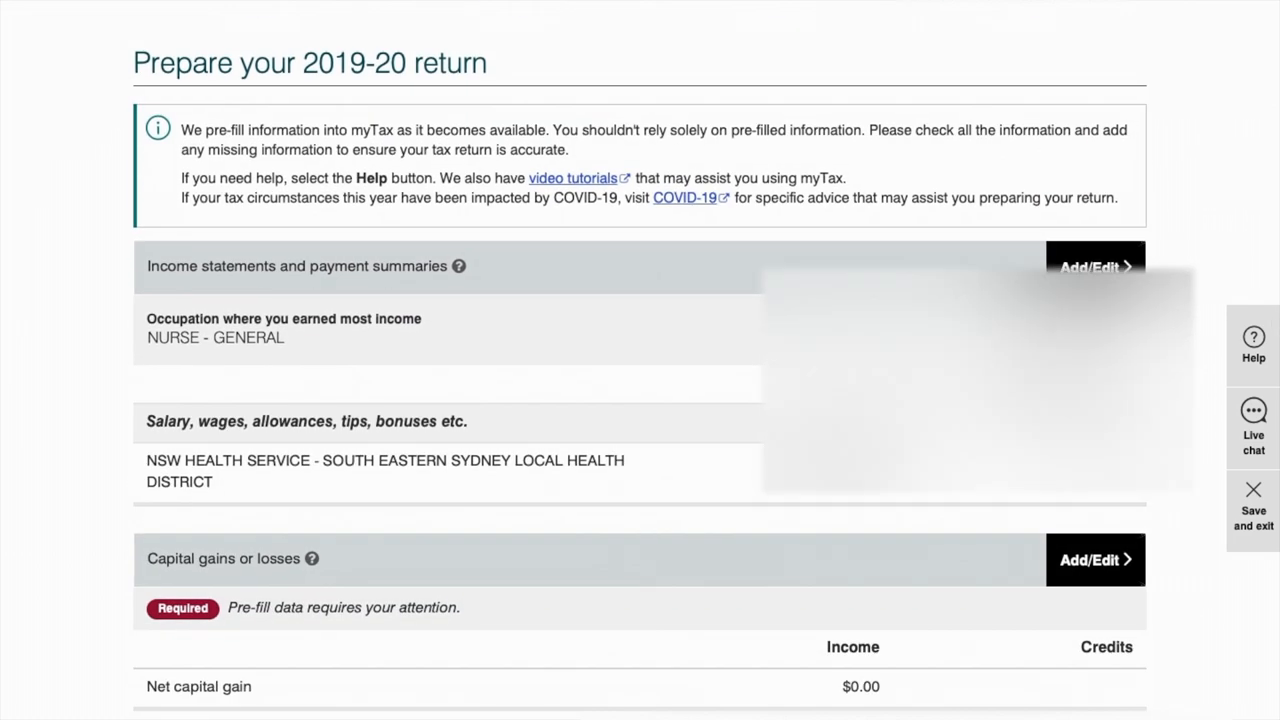
pyautogui.scroll(-3)
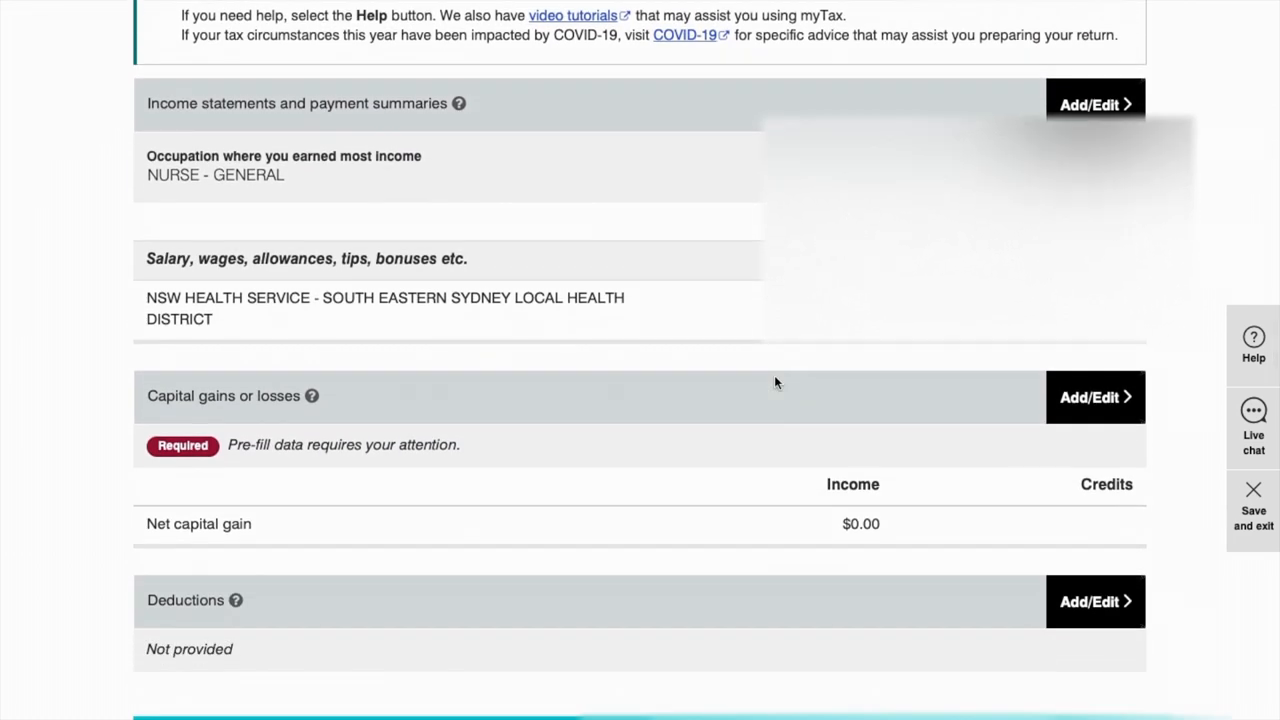
pyautogui.scroll(-3)
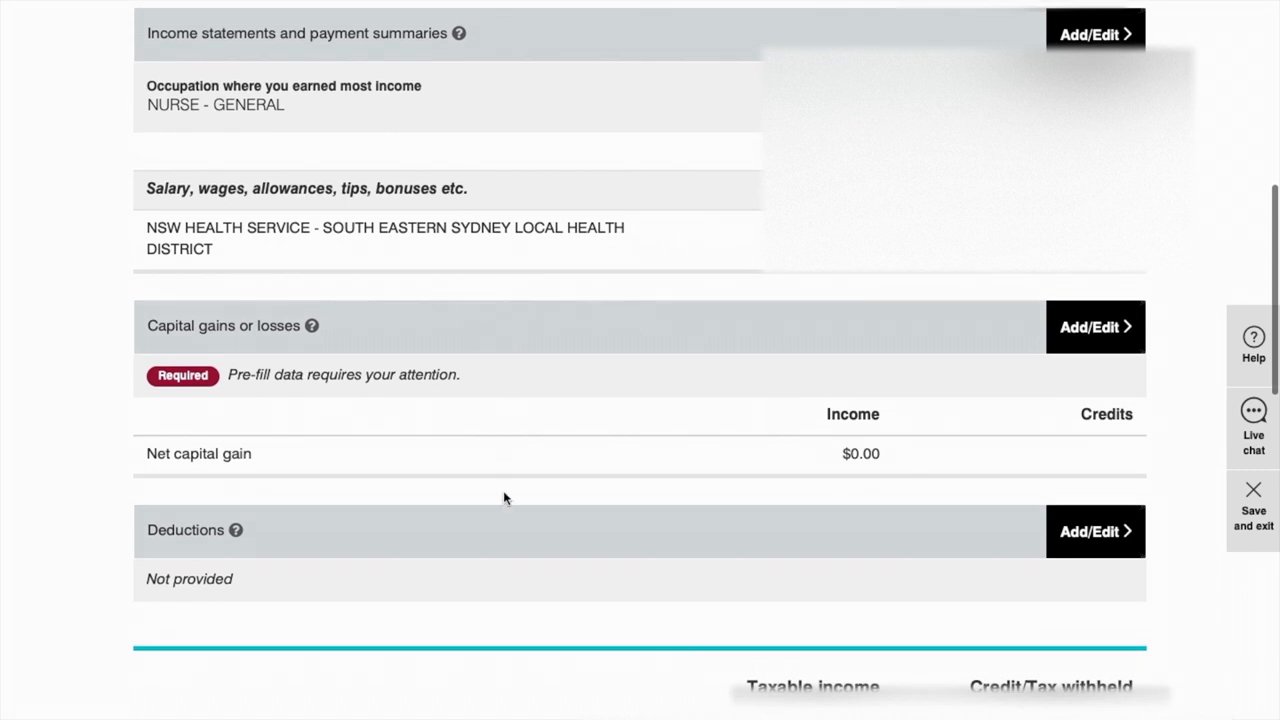
pyautogui.scroll(-3)
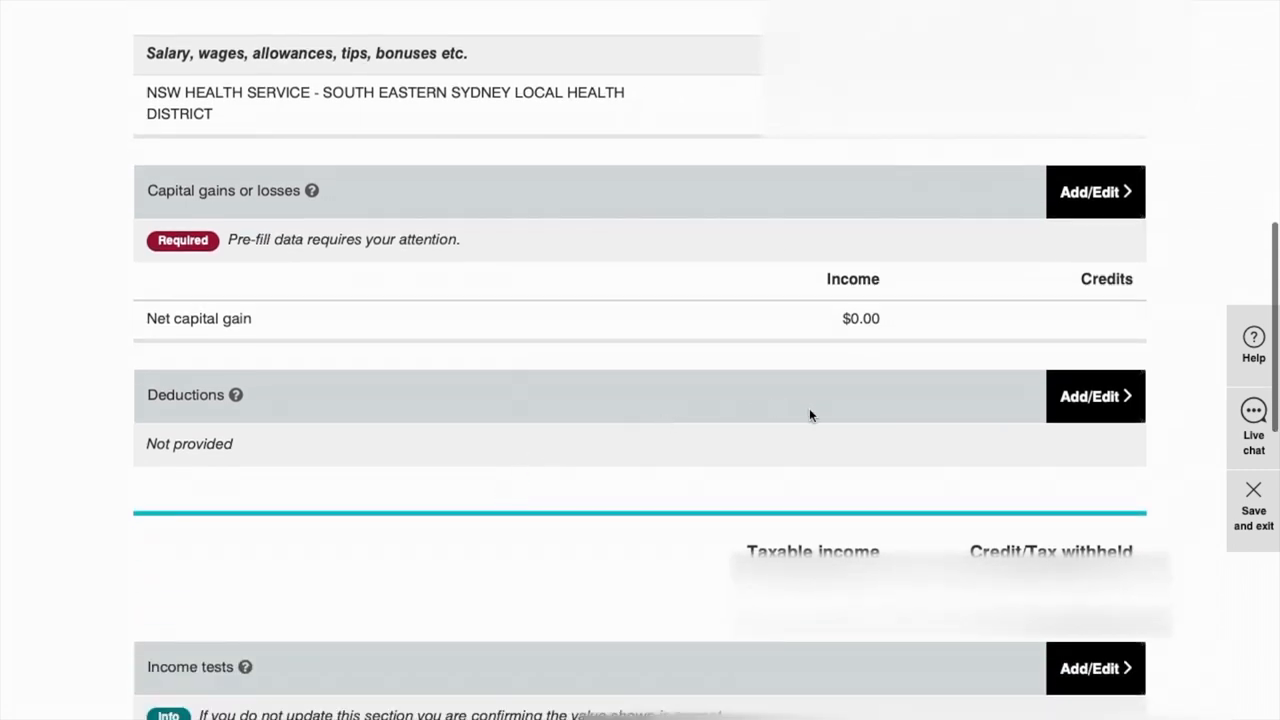
pyautogui.moveTo(984, 390)
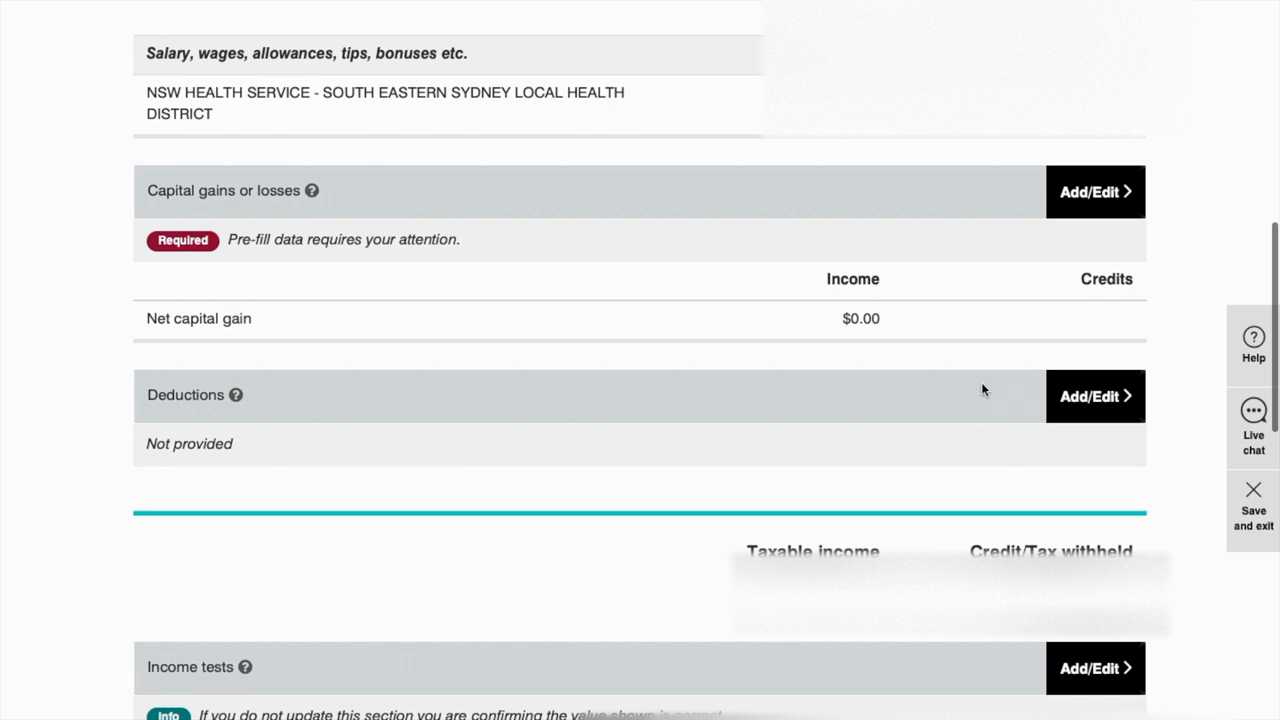
pyautogui.moveTo(1104, 408)
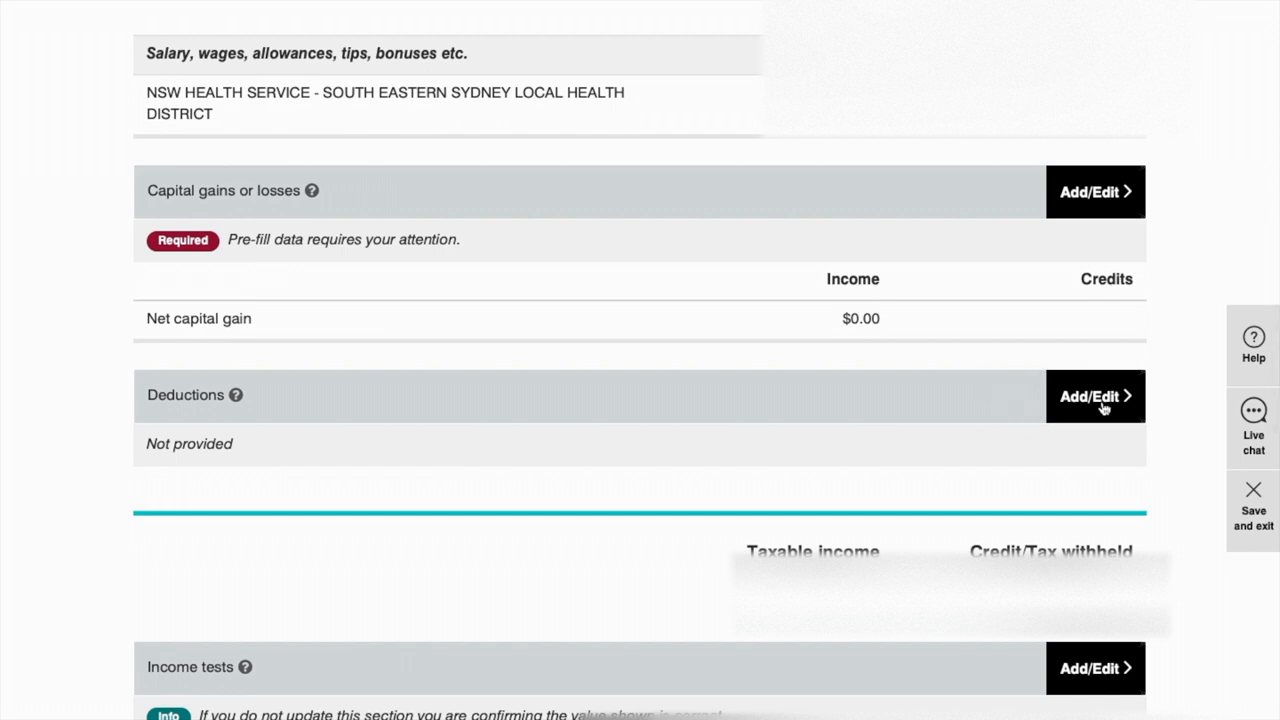
# Step: Open Deductions via Add/Edit and review the work-related expense categories, all Not provided
pyautogui.click(1096, 396)
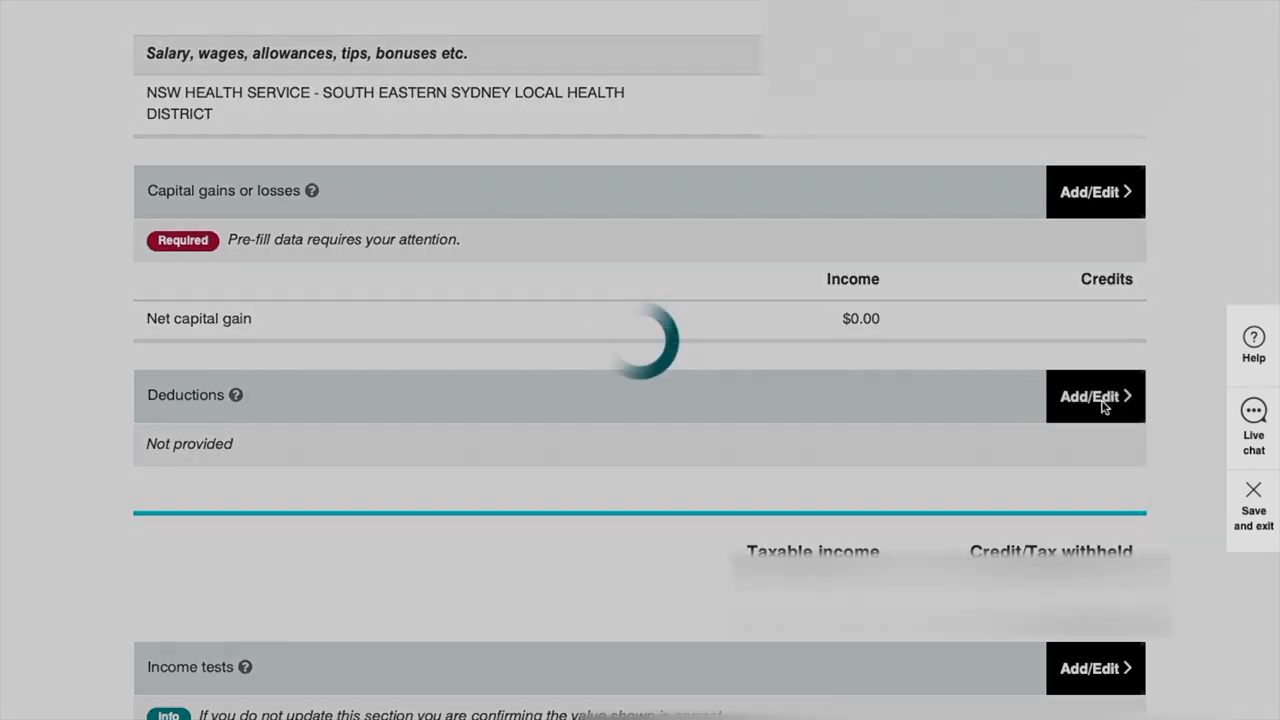
pyautogui.click(1094, 396)
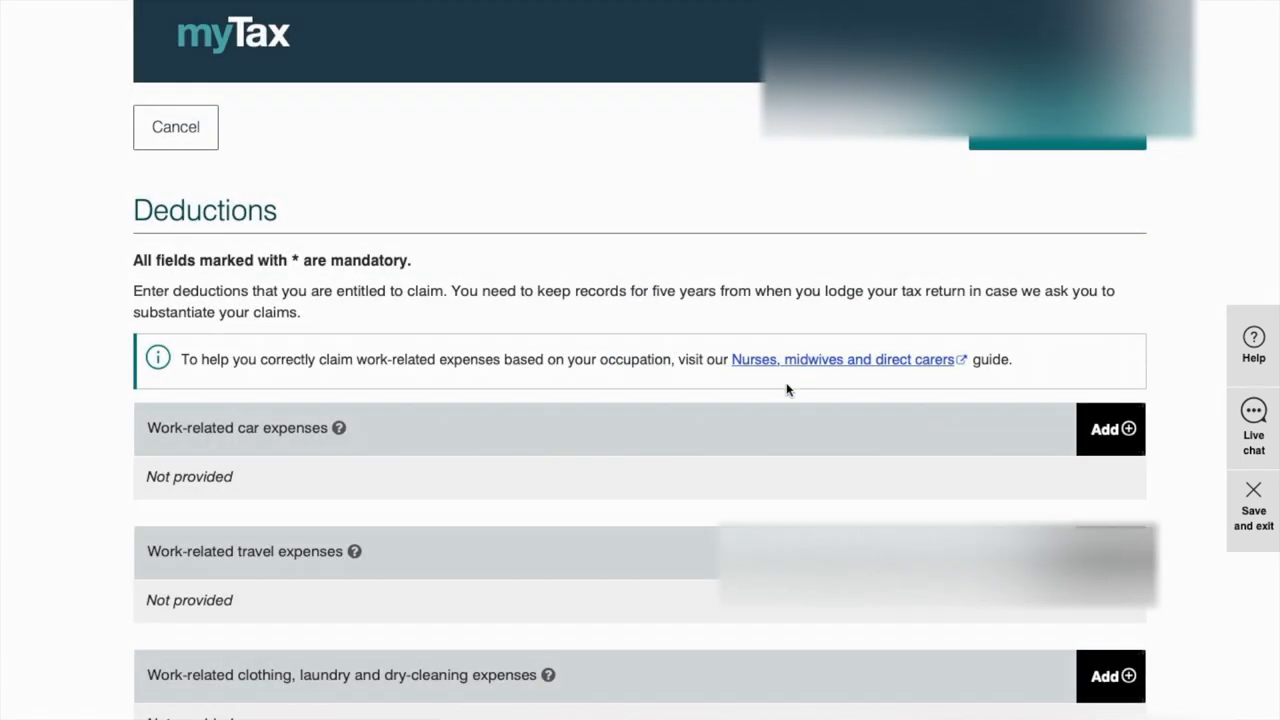
pyautogui.scroll(-3)
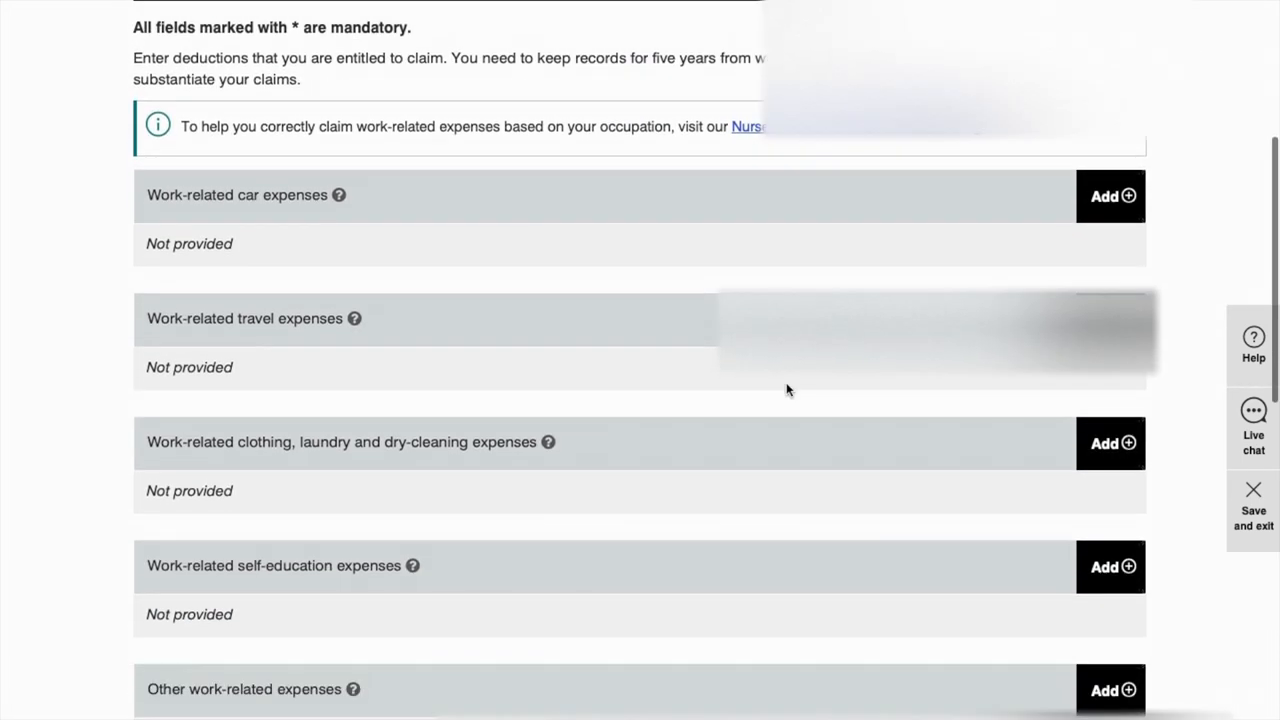
pyautogui.scroll(3)
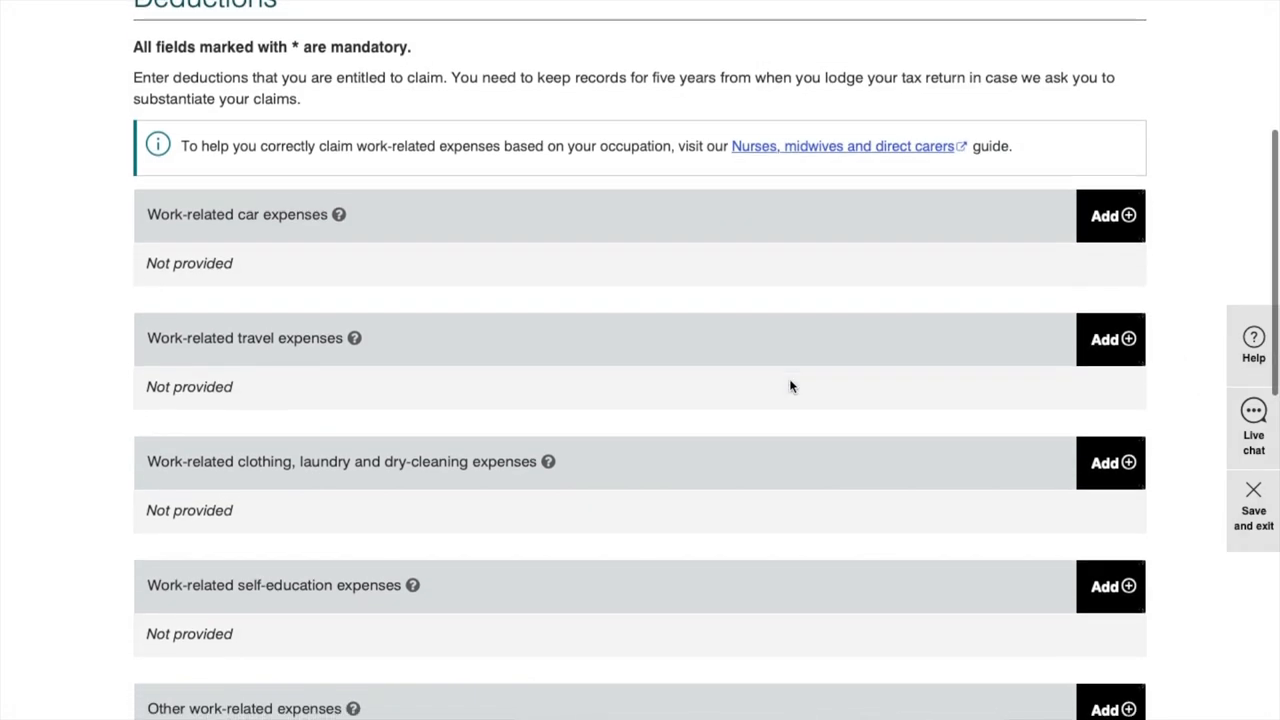
pyautogui.scroll(-3)
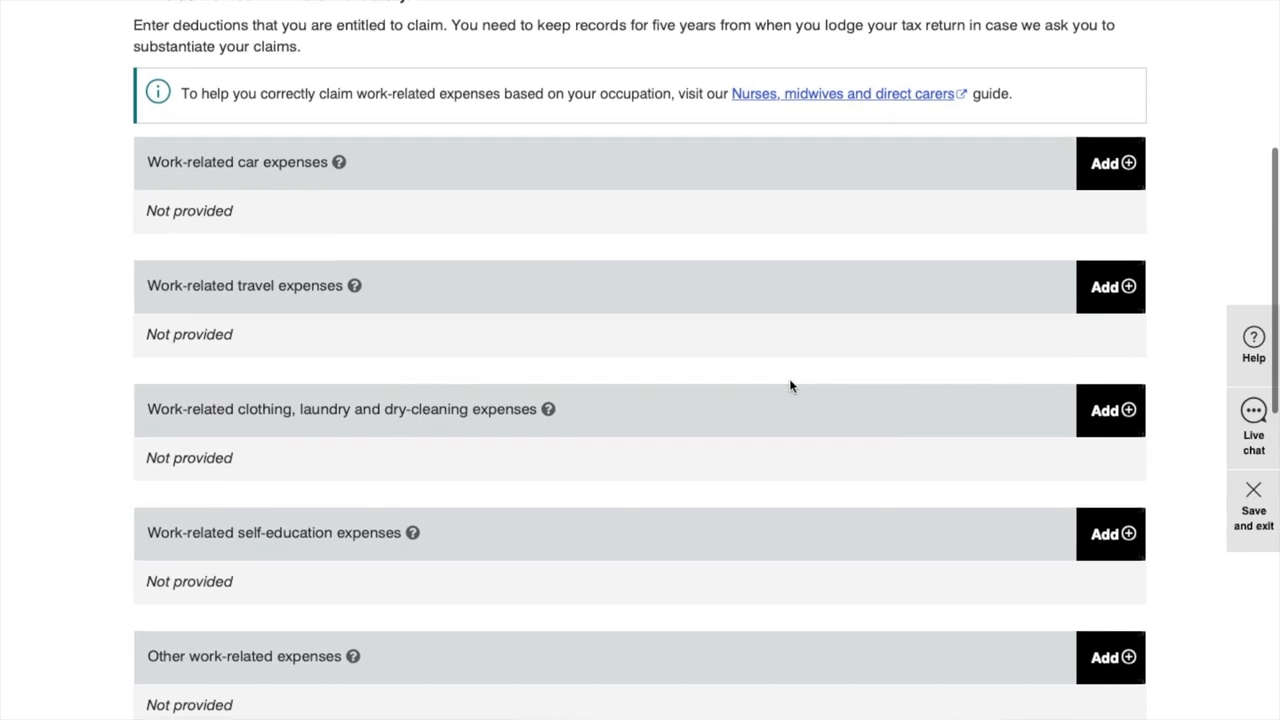
pyautogui.scroll(3)
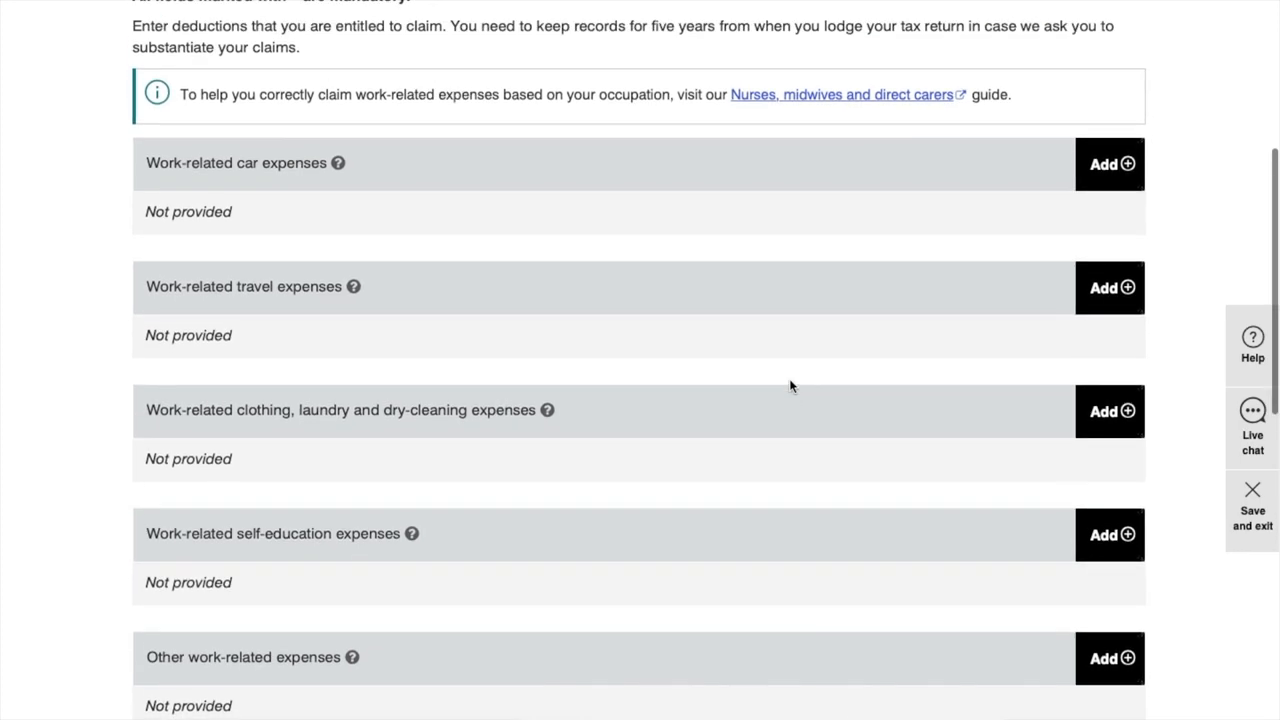
pyautogui.scroll(3)
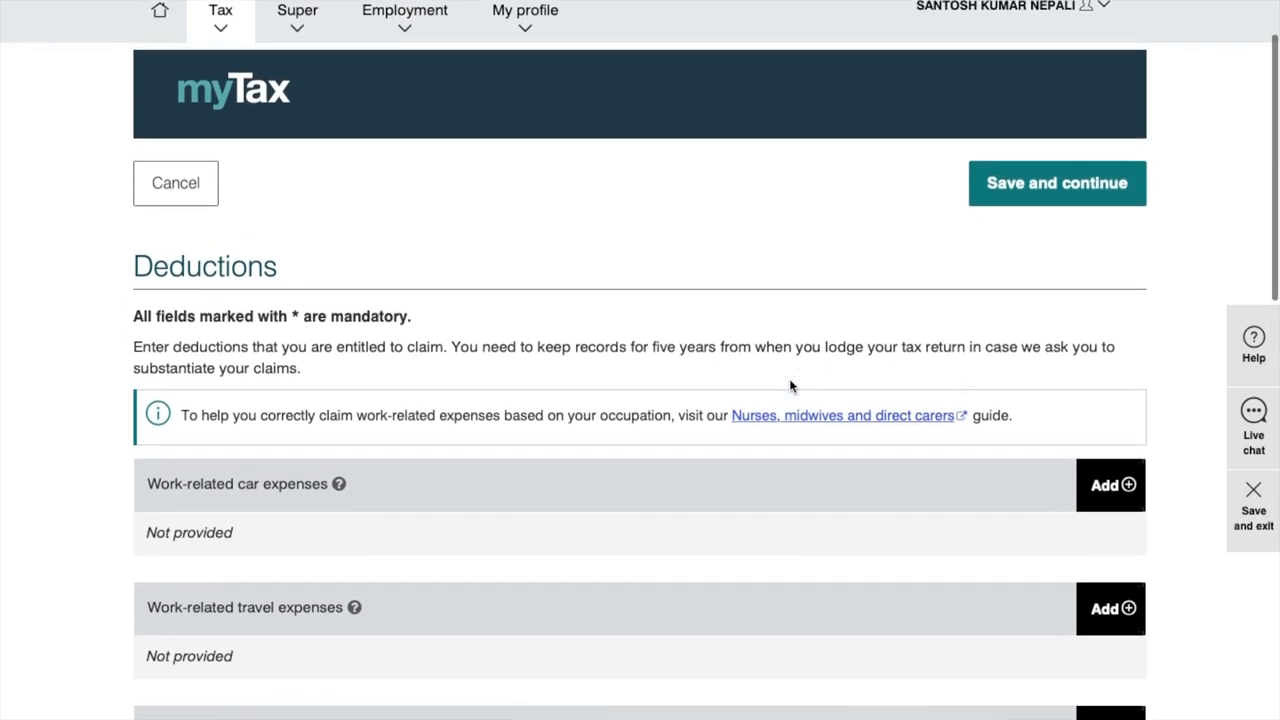
pyautogui.scroll(-3)
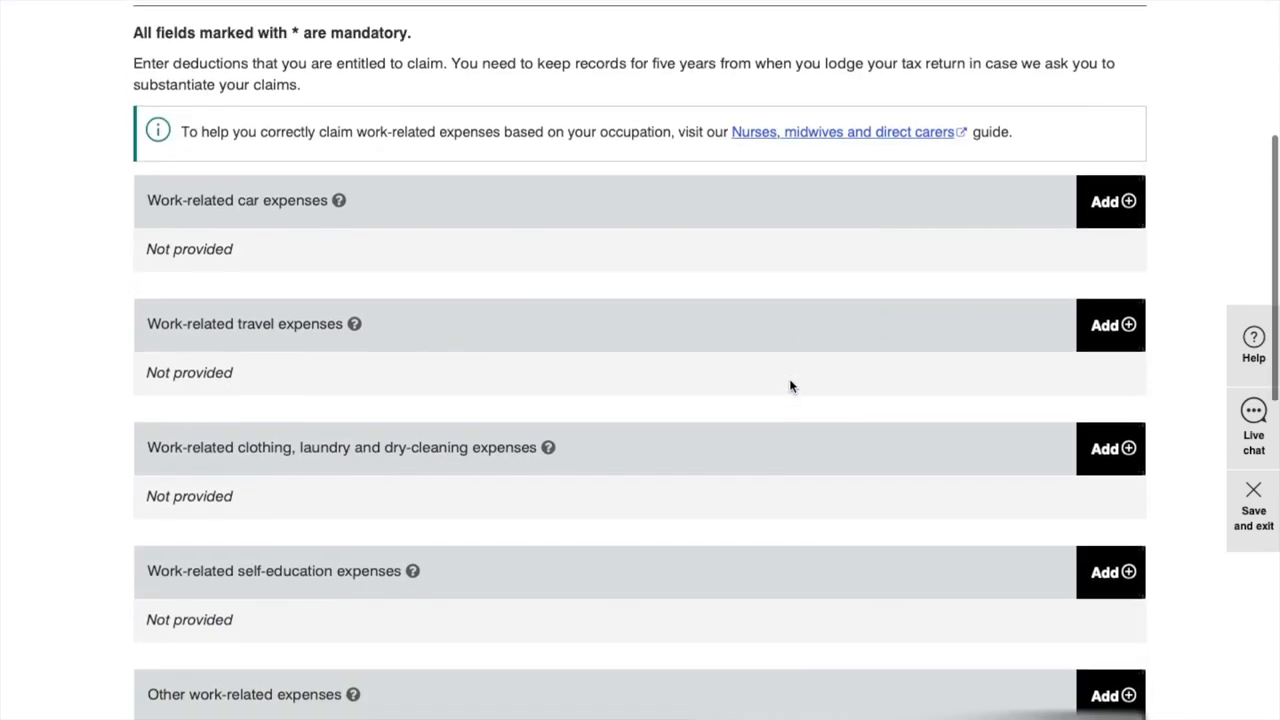
pyautogui.scroll(3)
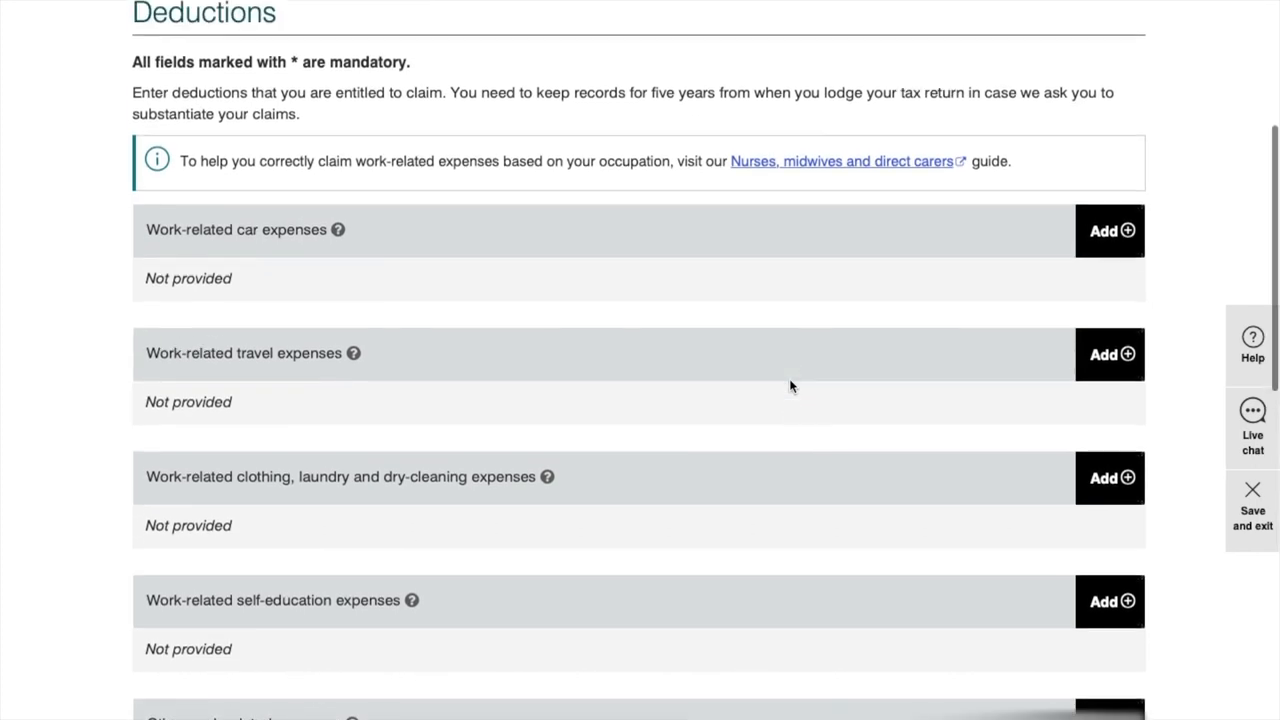
pyautogui.scroll(3)
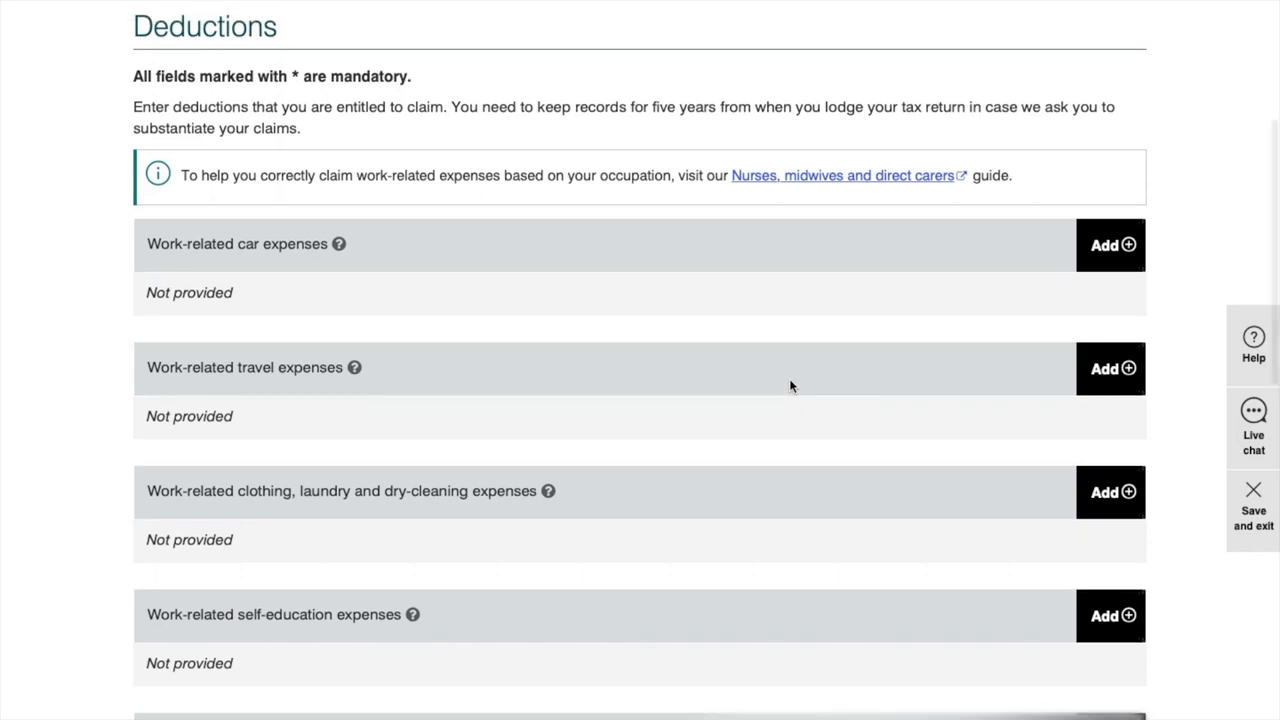
pyautogui.scroll(-3)
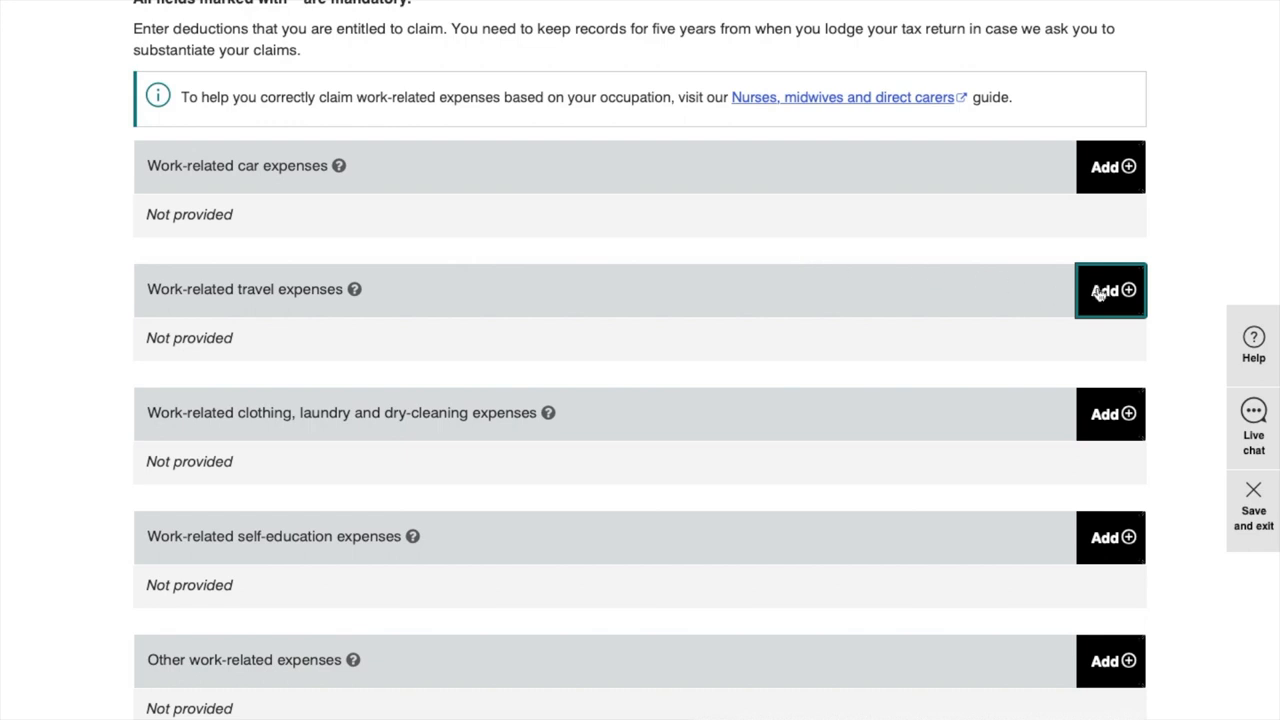
# Step: Start a work-related travel expenses claim, then delete the empty entry
pyautogui.click(1110, 290)
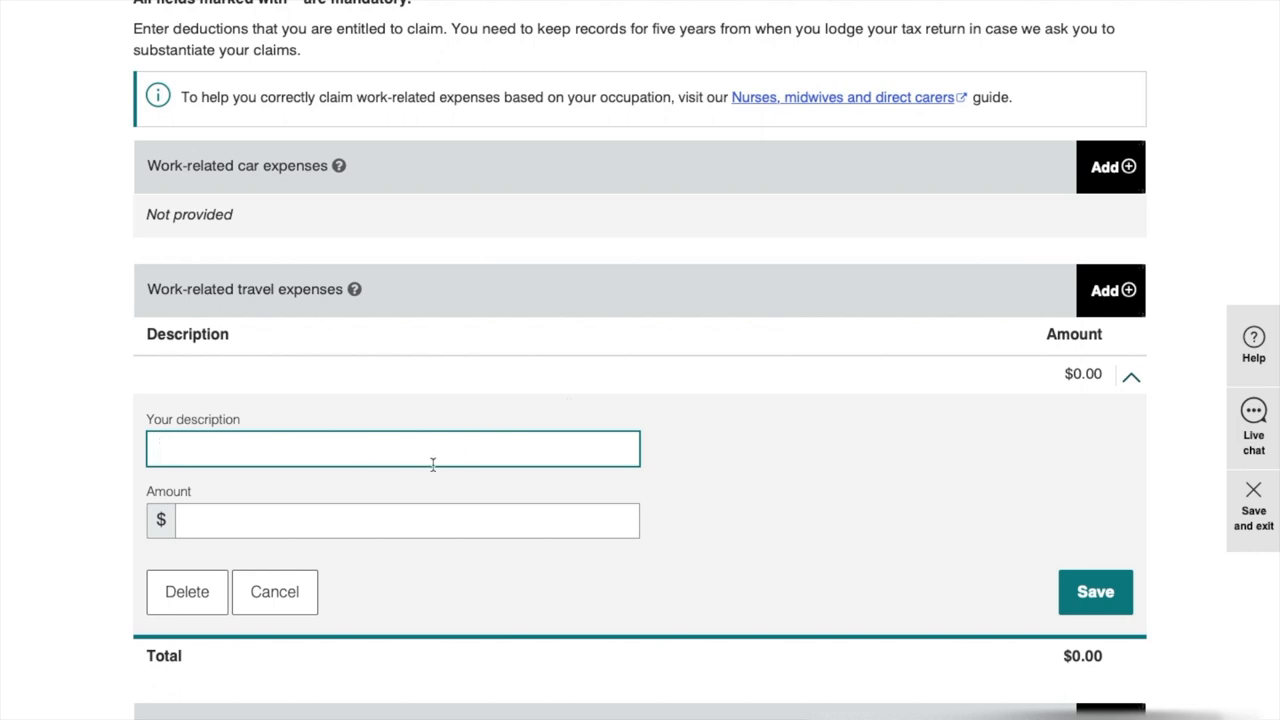
pyautogui.scroll(-3)
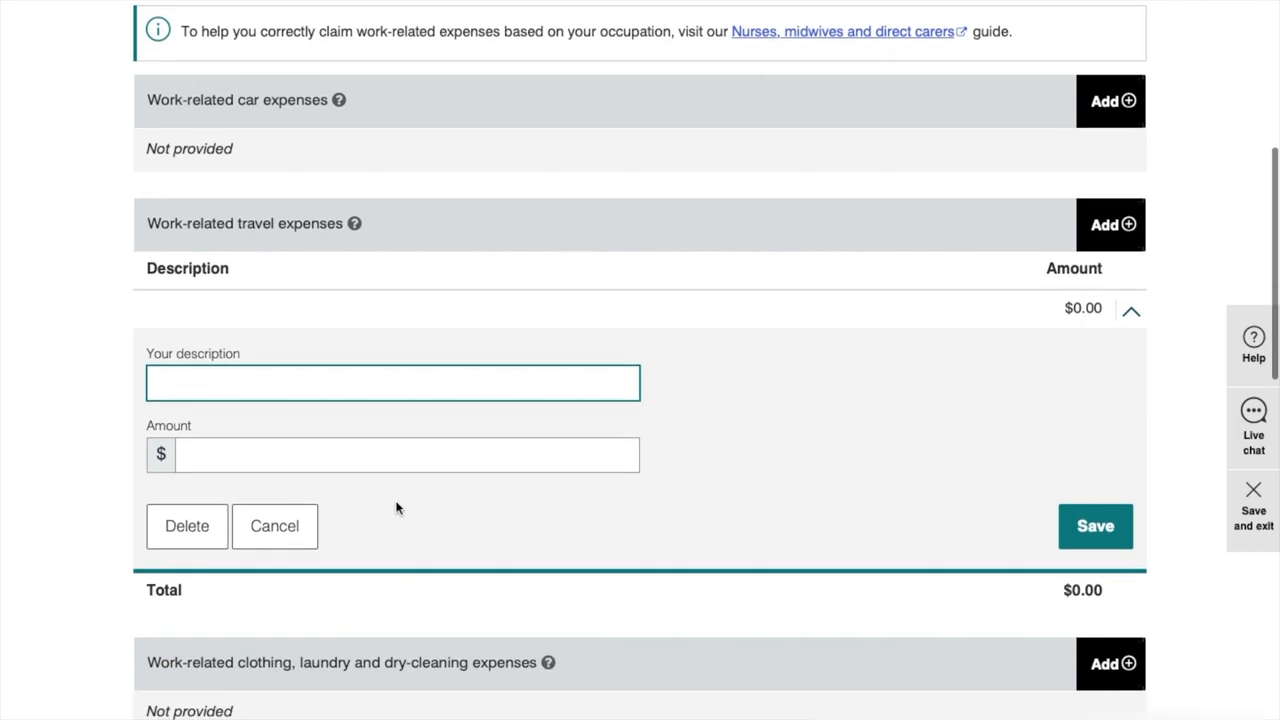
pyautogui.scroll(-3)
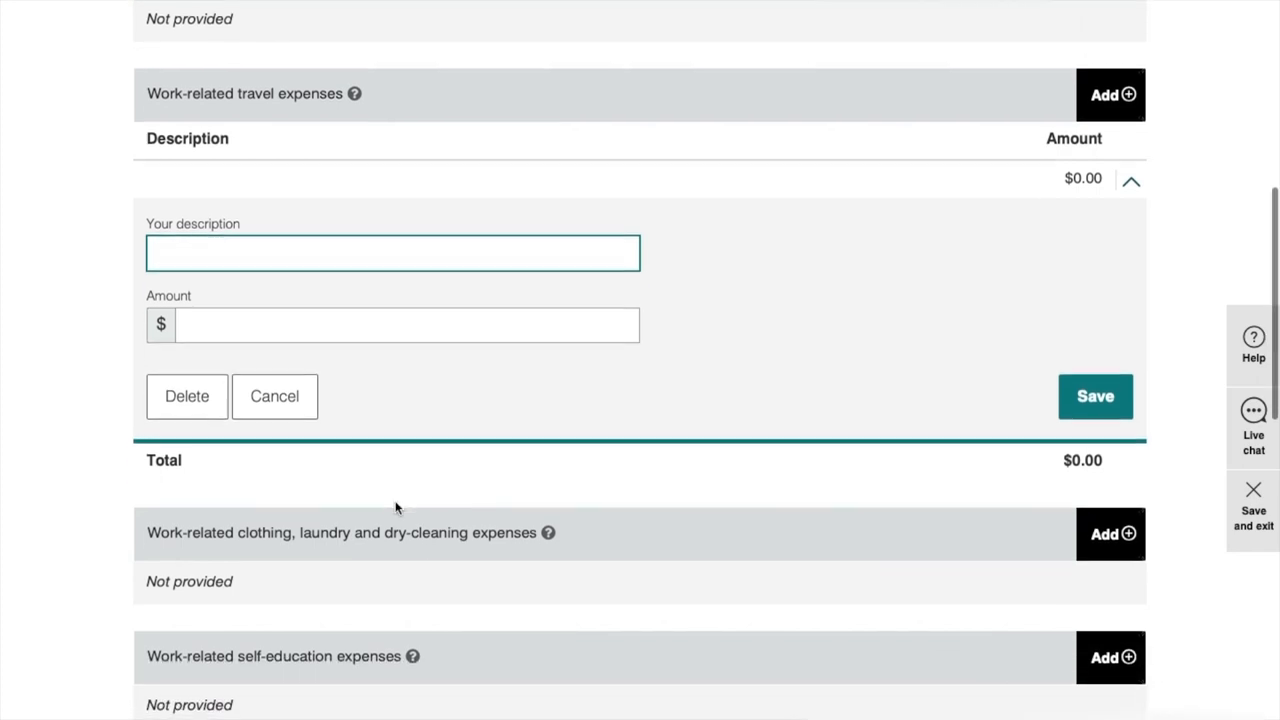
pyautogui.click(274, 396)
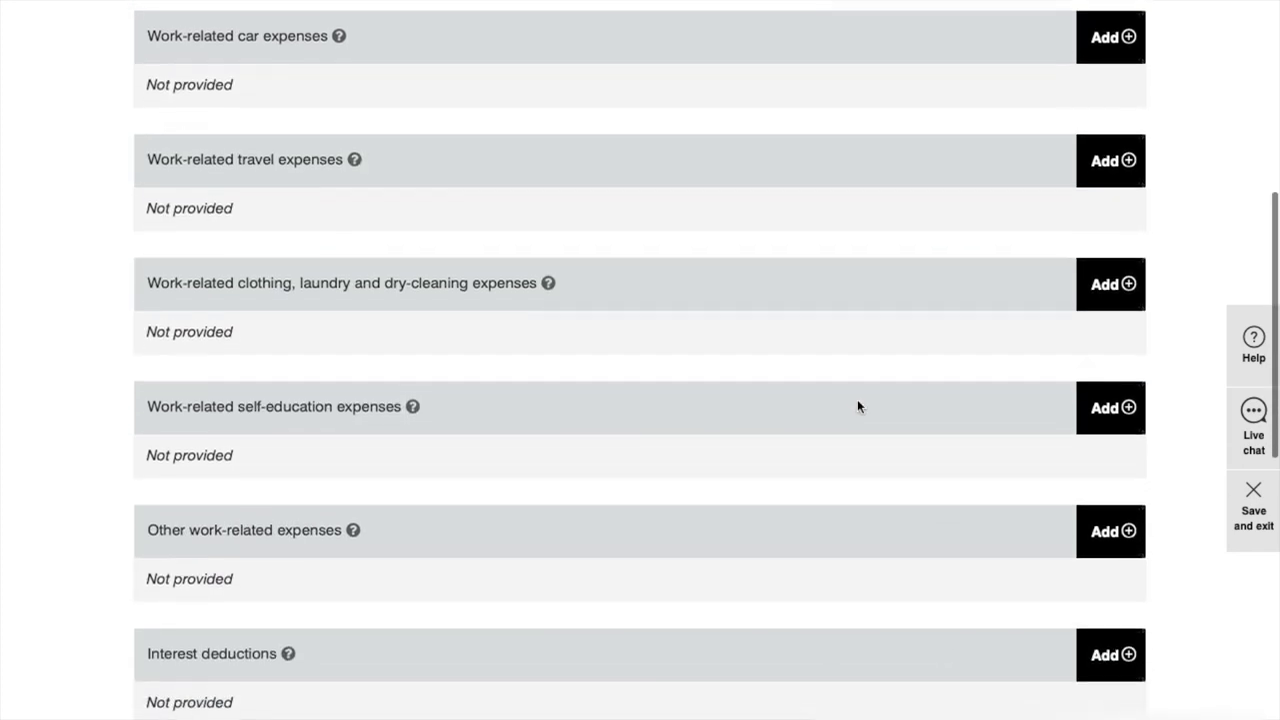
# Step: Review the remaining deduction categories, leaving every work-related deduction Not provided
pyautogui.scroll(-3)
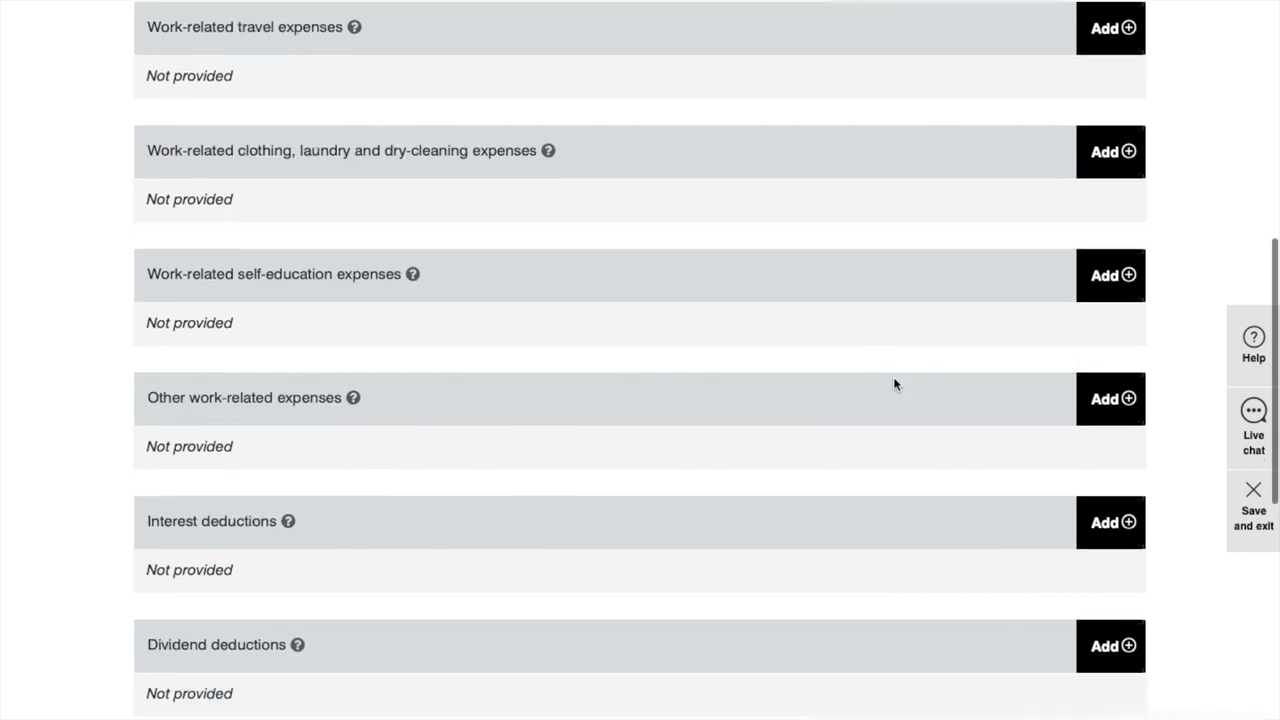
pyautogui.scroll(3)
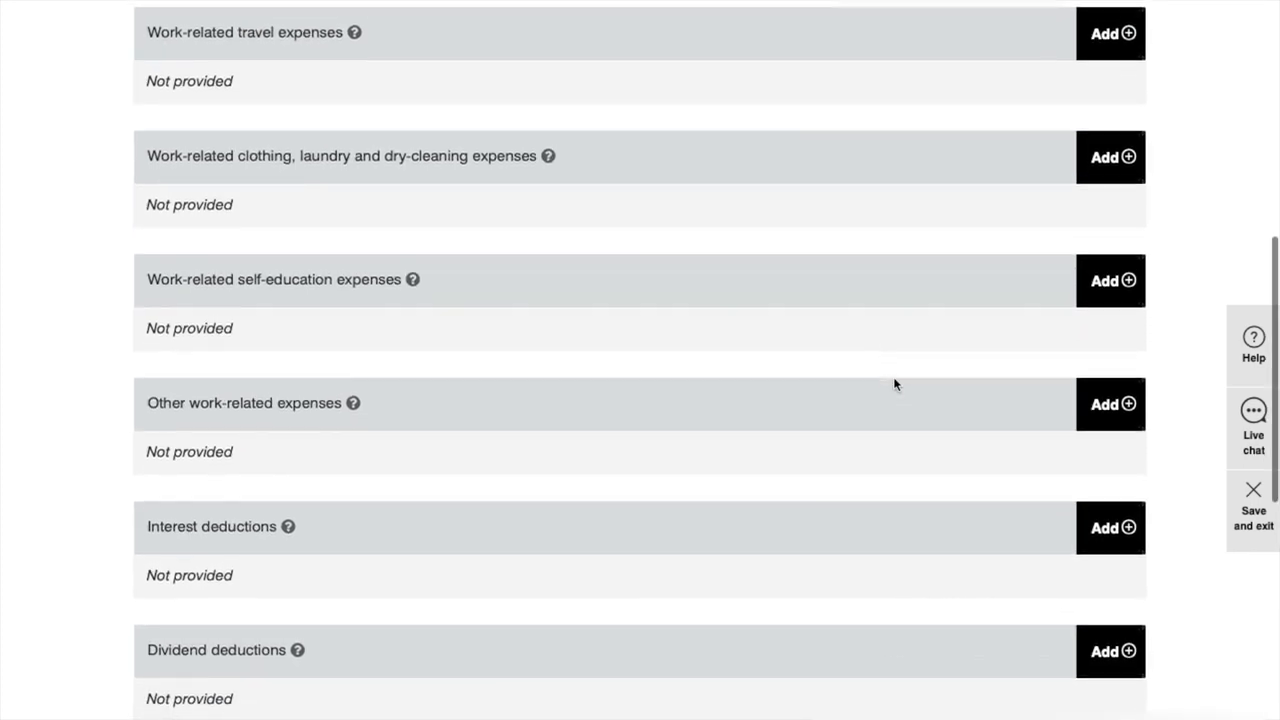
pyautogui.scroll(3)
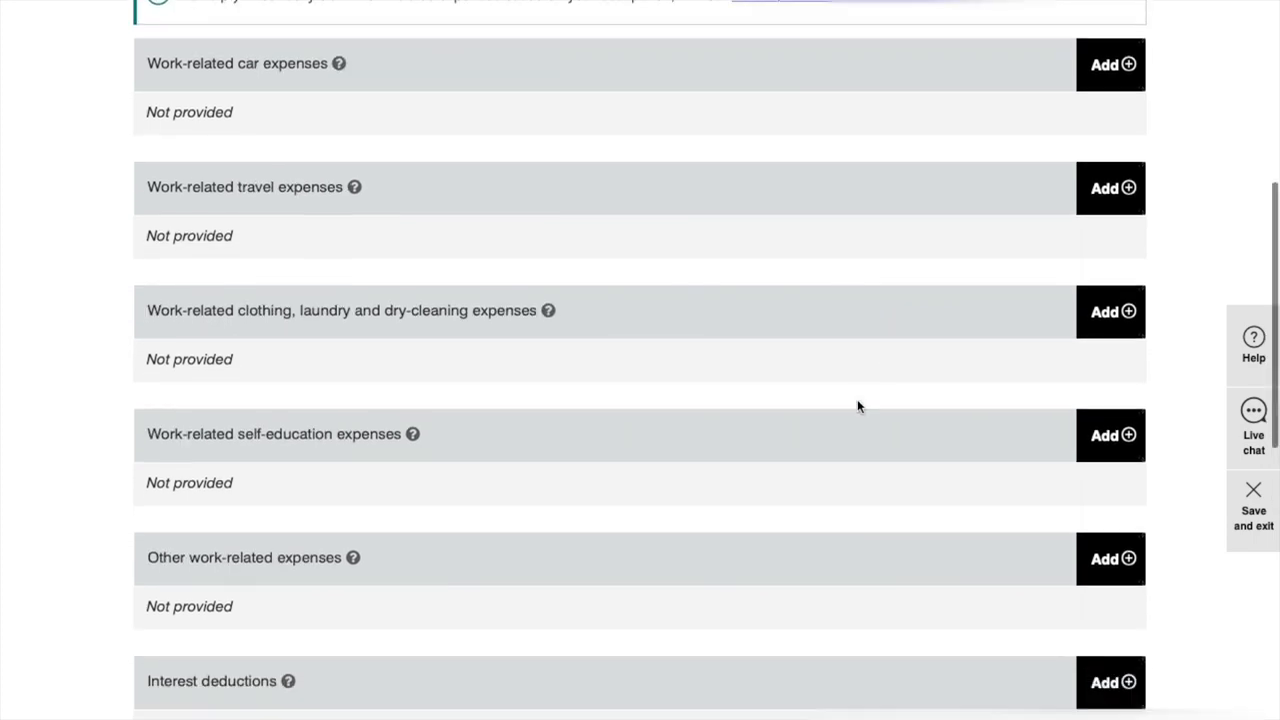
pyautogui.moveTo(976, 246)
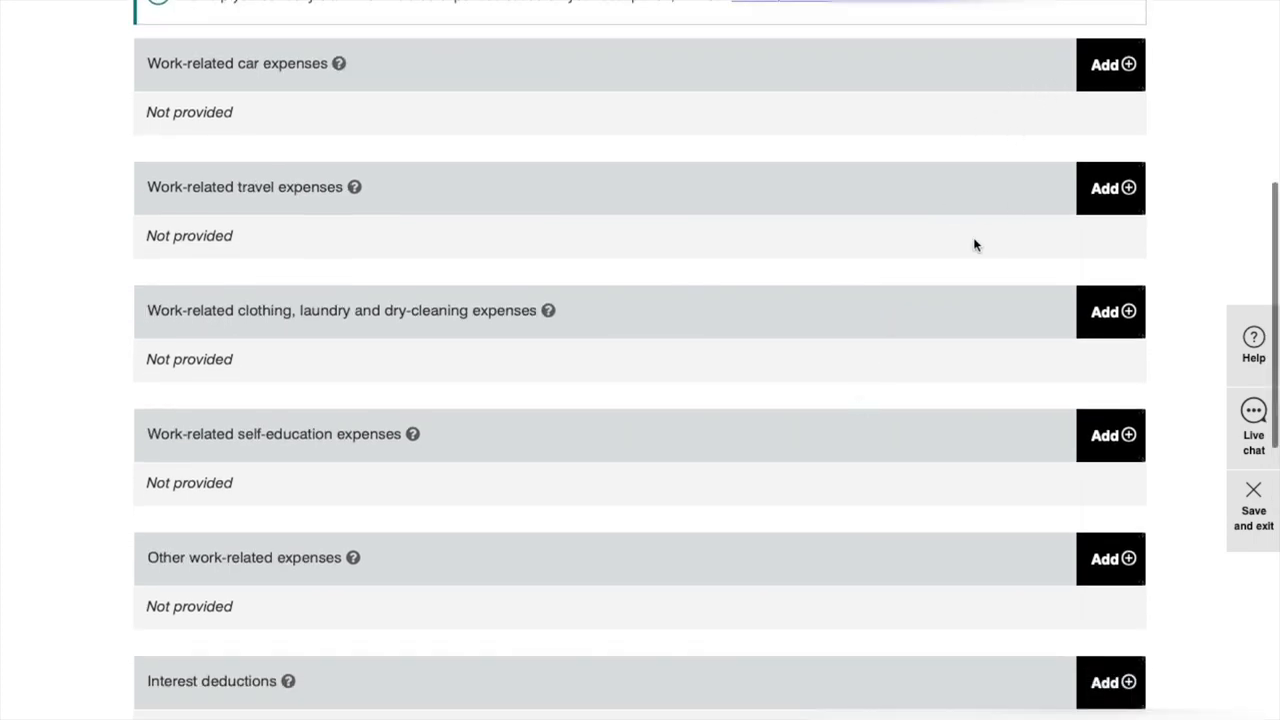
pyautogui.scroll(-3)
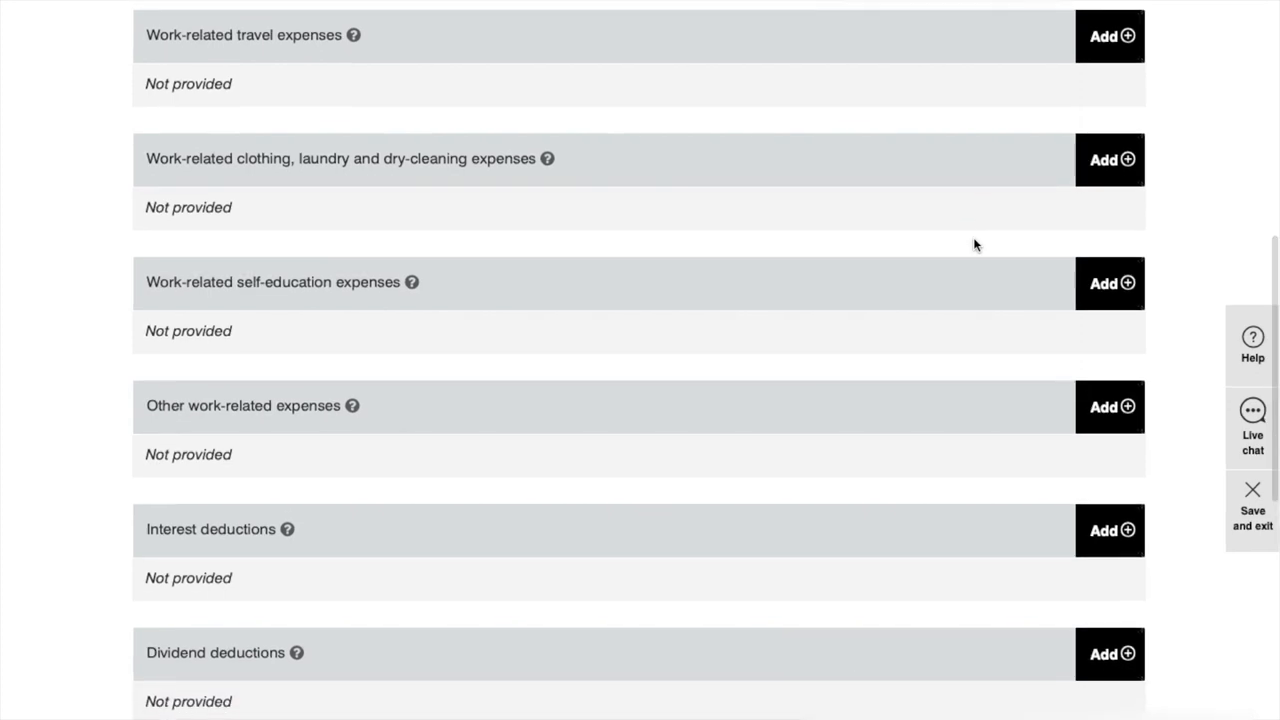
pyautogui.scroll(-3)
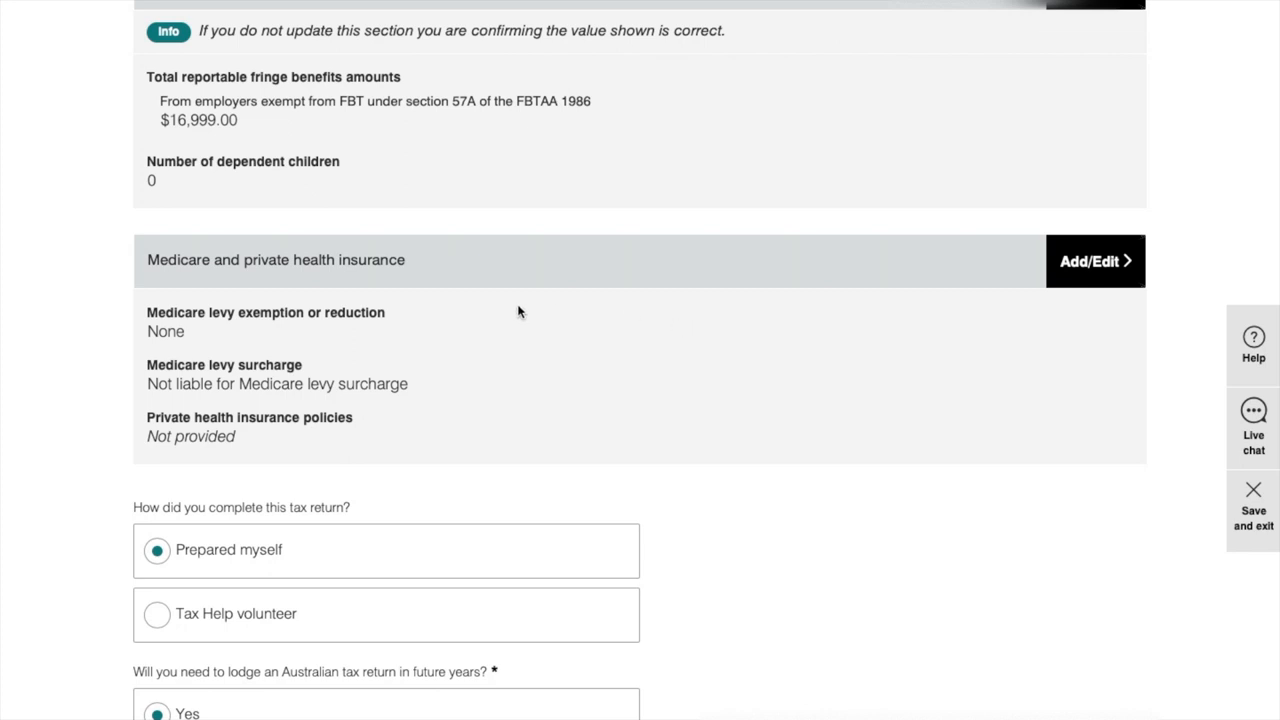
pyautogui.moveTo(338, 276)
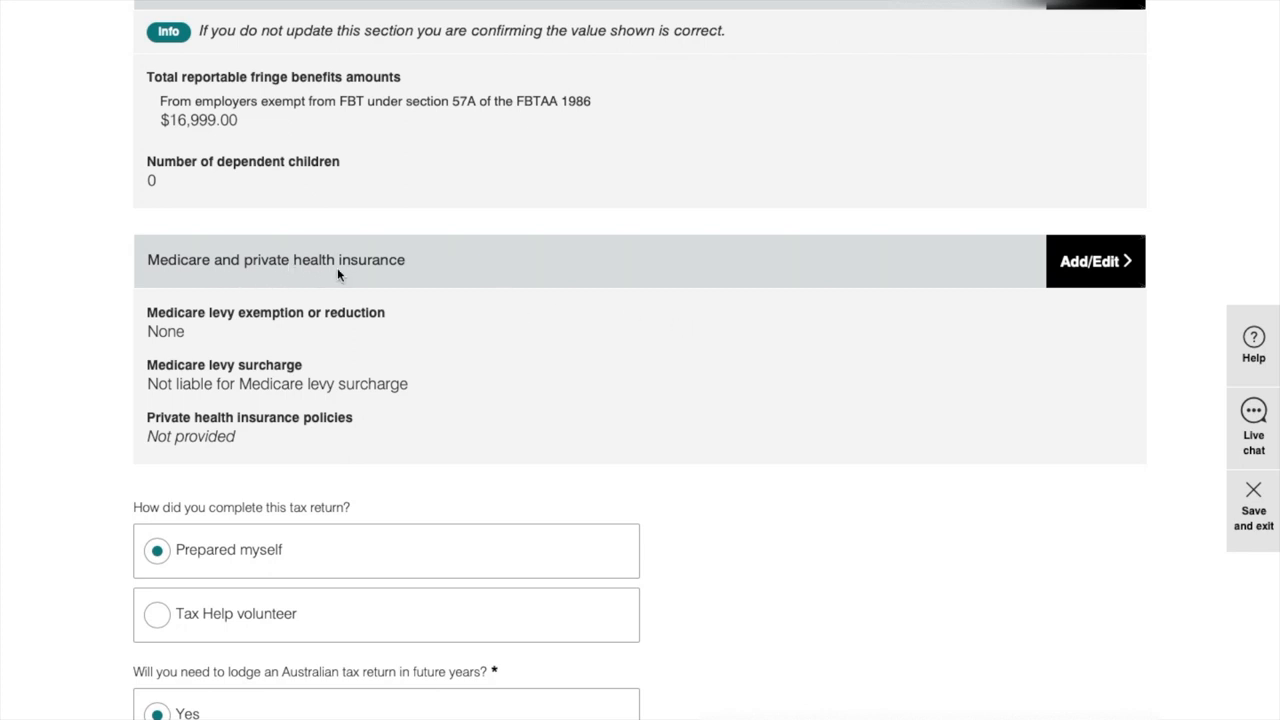
pyautogui.moveTo(672, 370)
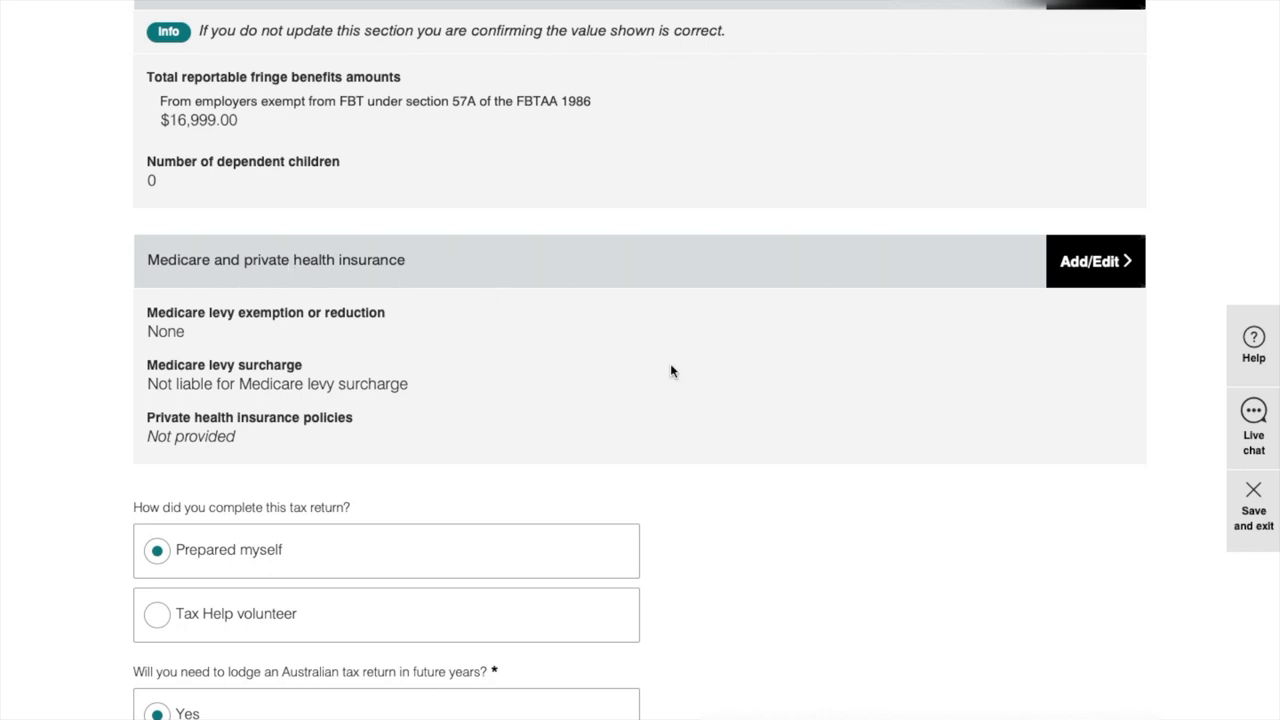
pyautogui.moveTo(584, 292)
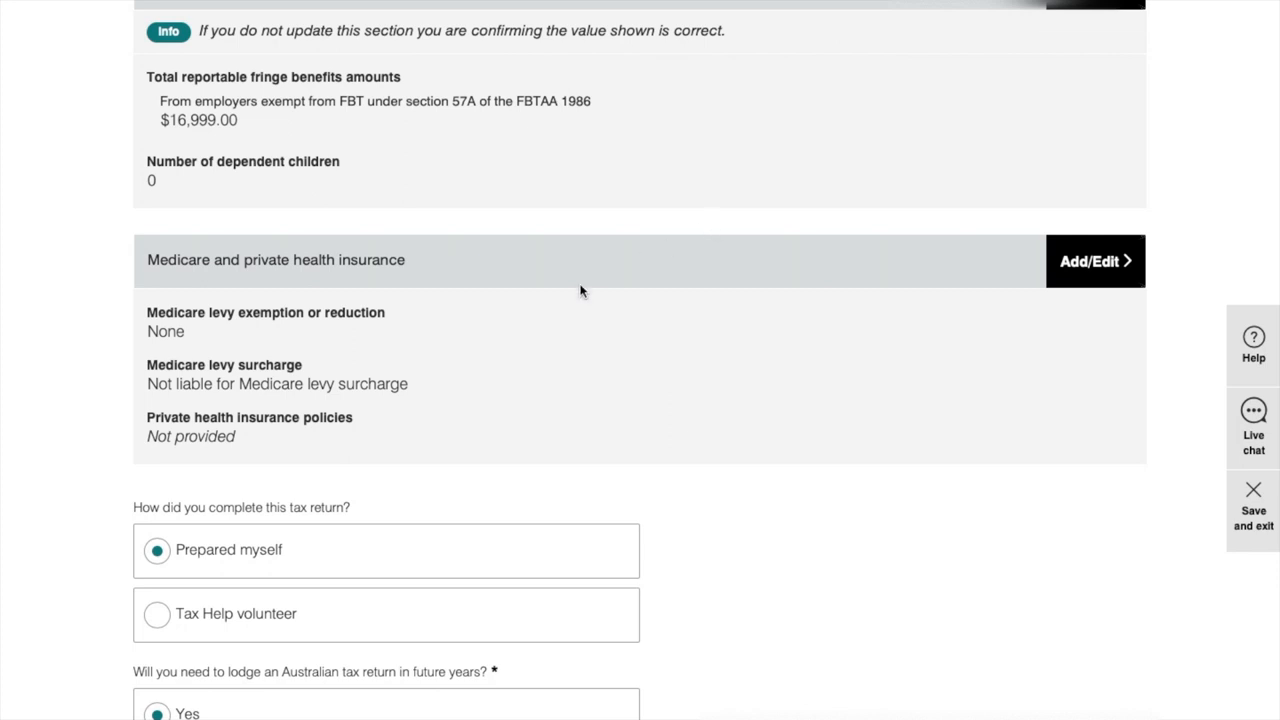
pyautogui.moveTo(408, 356)
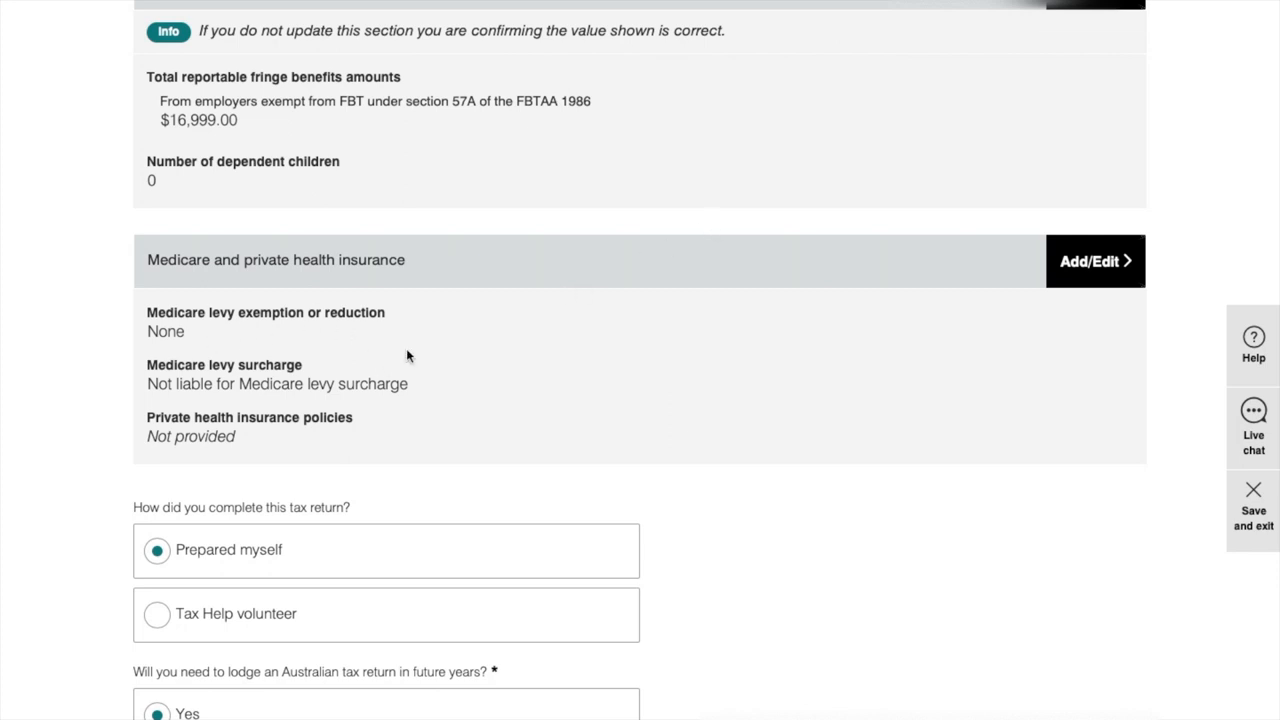
pyautogui.moveTo(1102, 272)
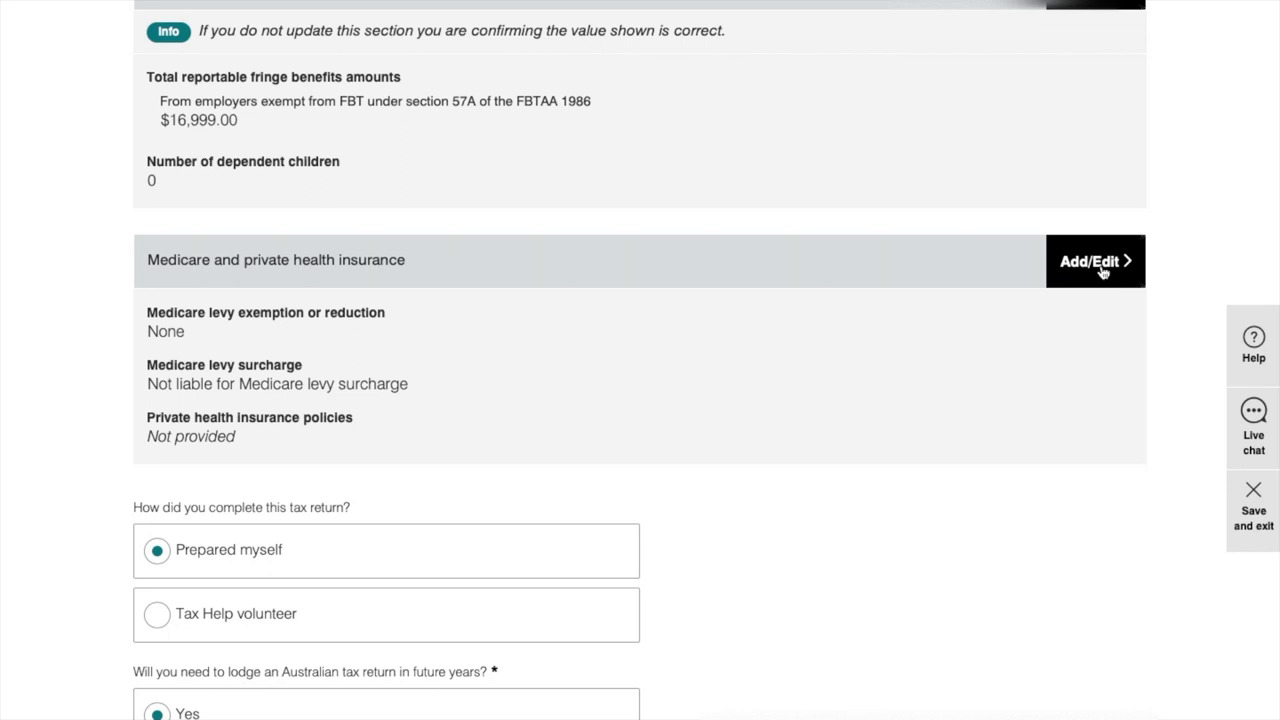
# Step: Review Medicare and private health insurance details with no policies added, then Save and continue to the summary
pyautogui.click(1092, 260)
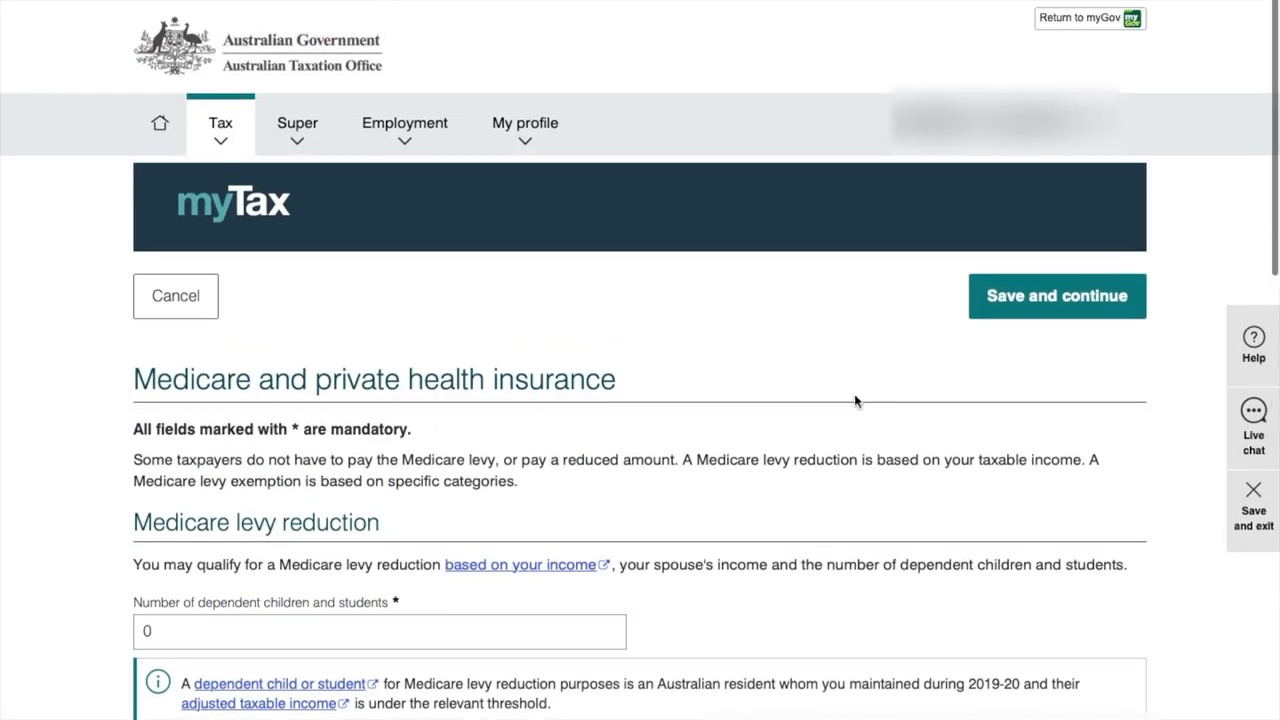
pyautogui.scroll(-3)
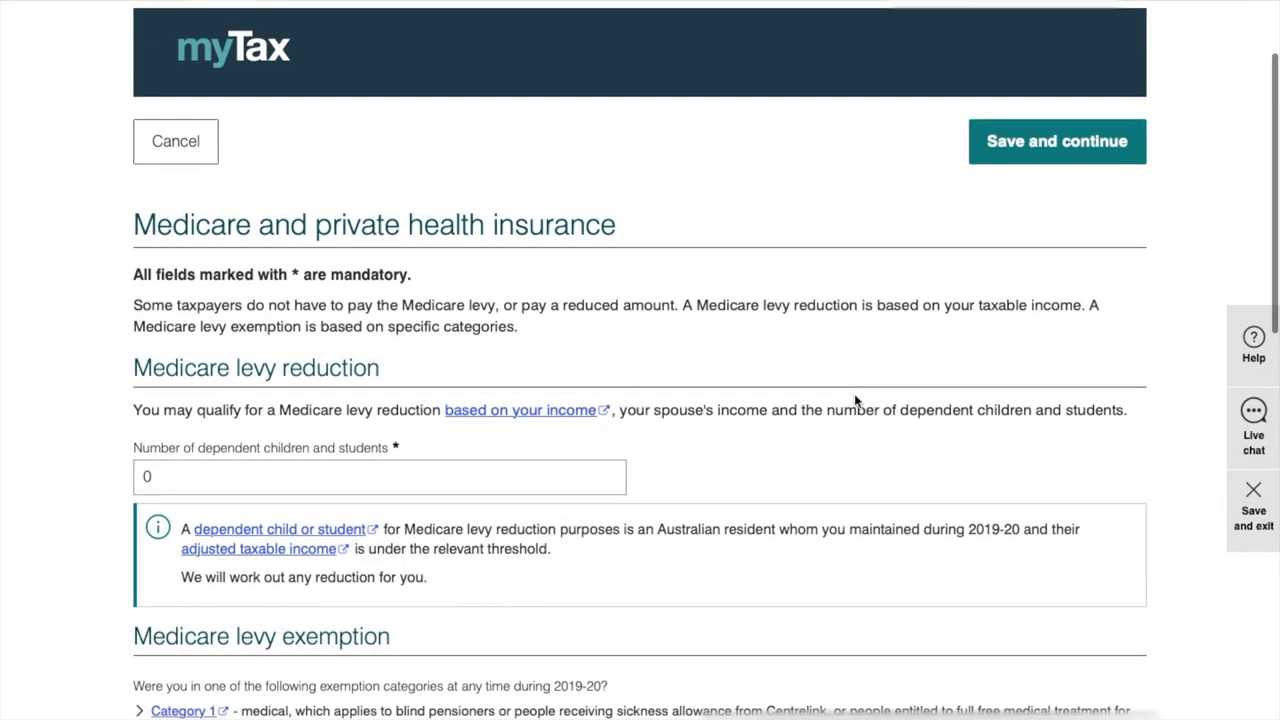
pyautogui.scroll(-3)
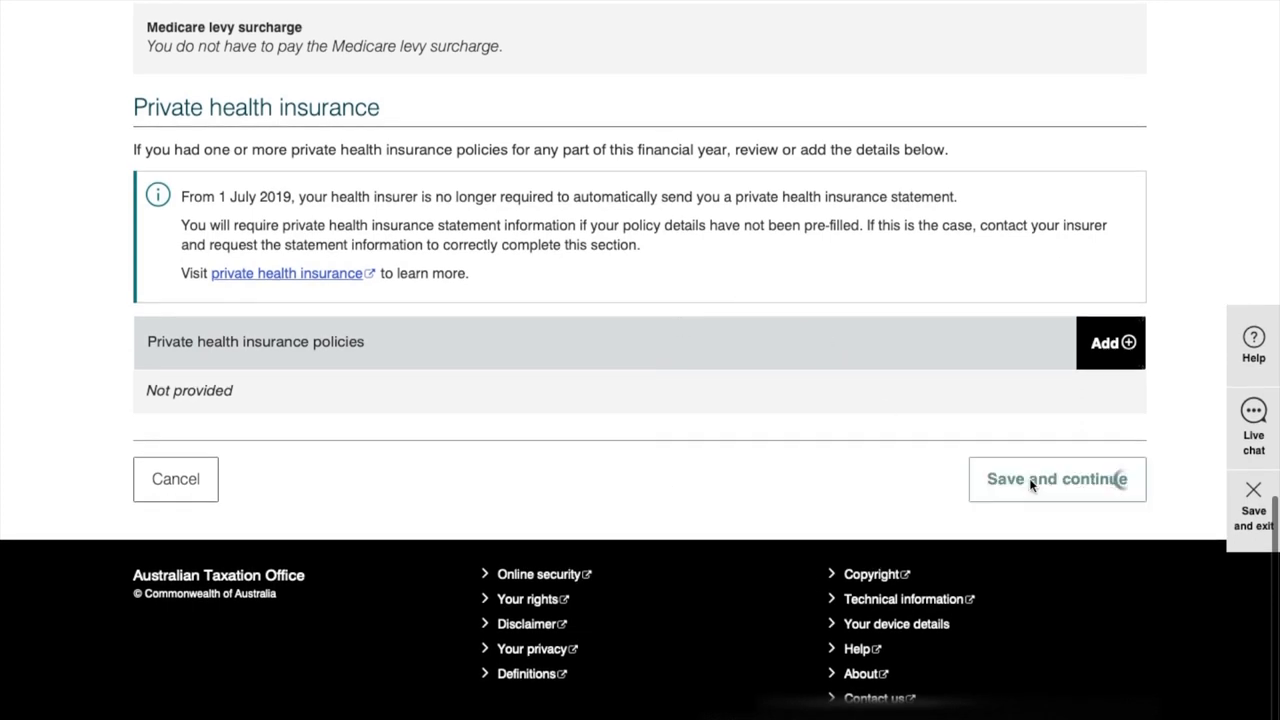
pyautogui.click(1056, 478)
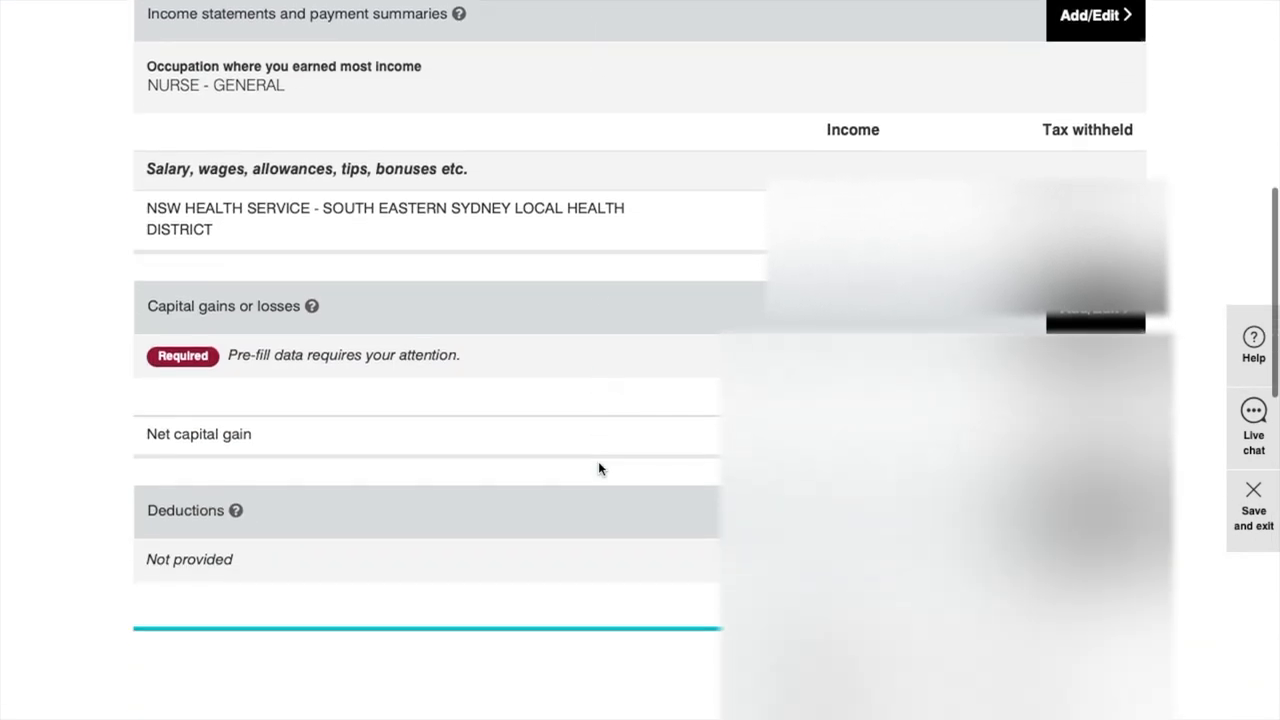
# Step: Bring the Tax estimate section of the return summary into view
pyautogui.scroll(-3)
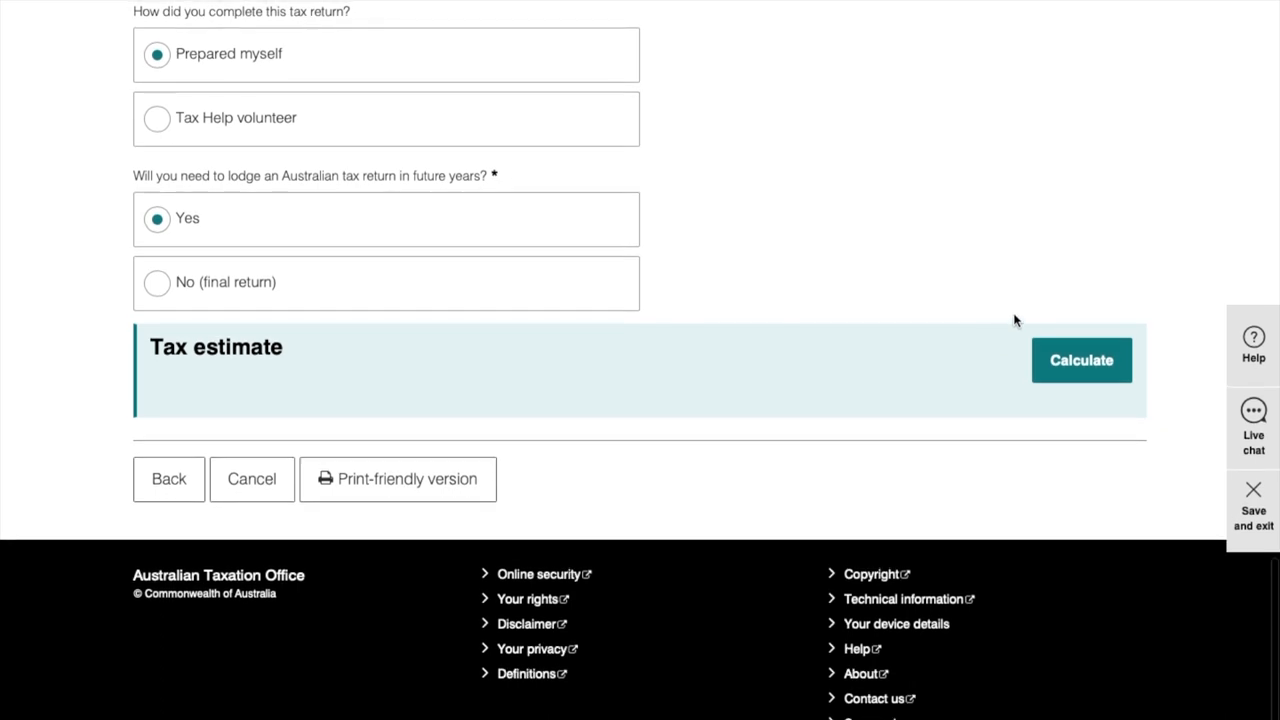
pyautogui.moveTo(1080, 376)
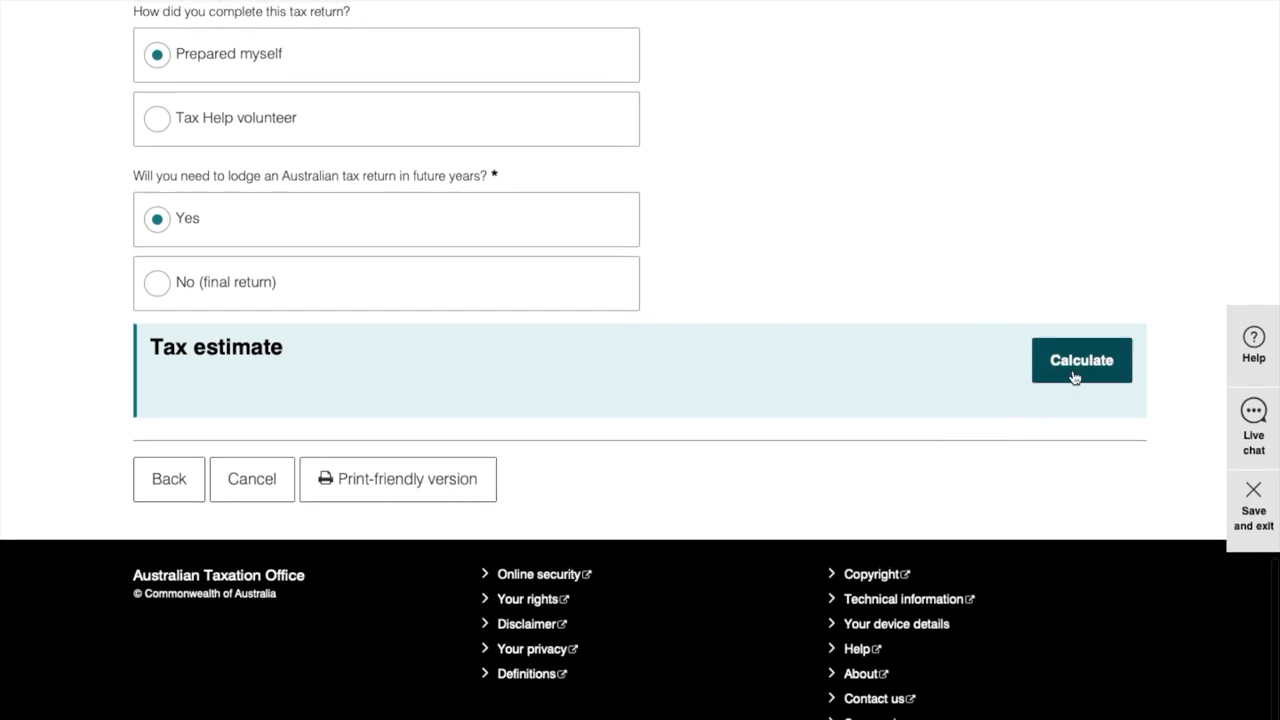
pyautogui.moveTo(840, 288)
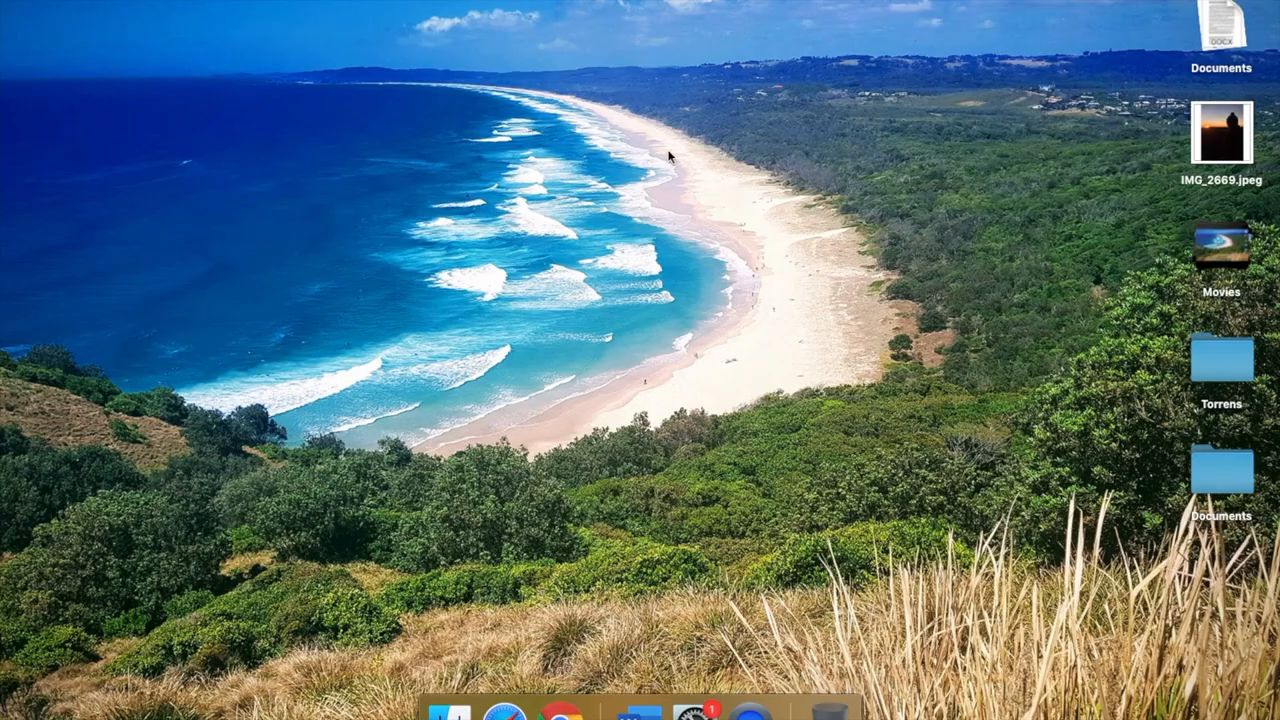
pyautogui.moveTo(688, 222)
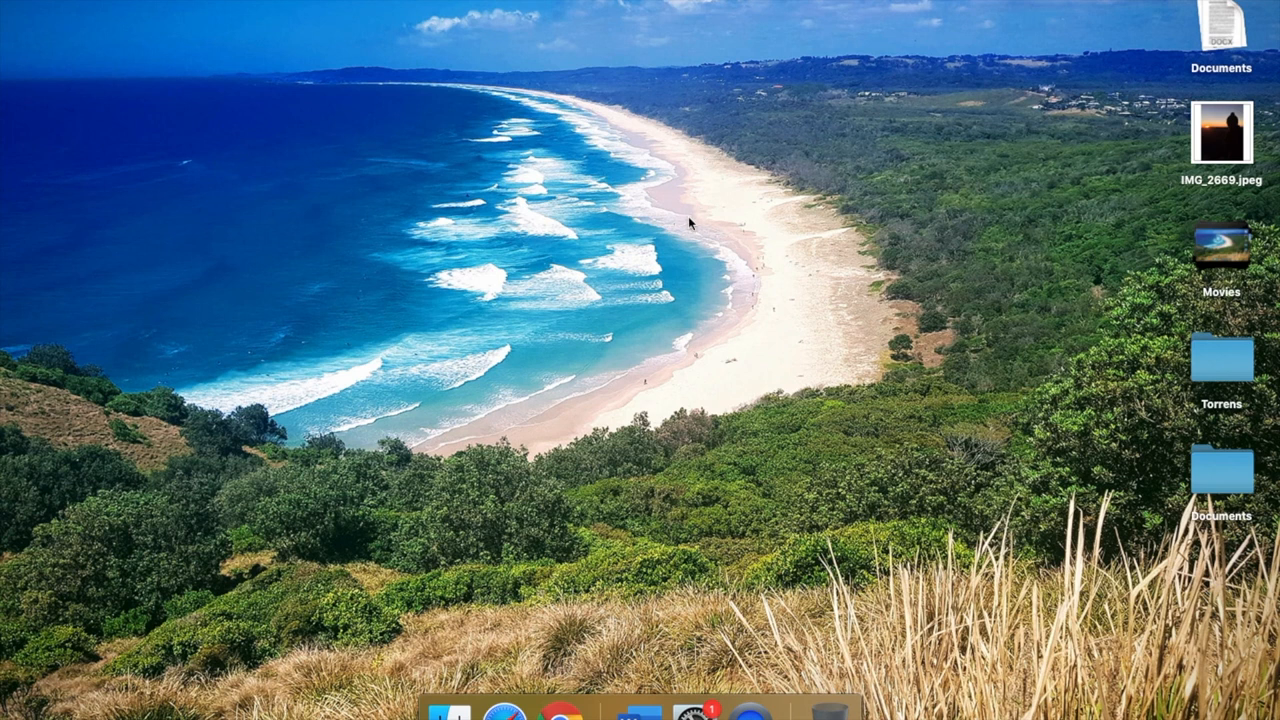